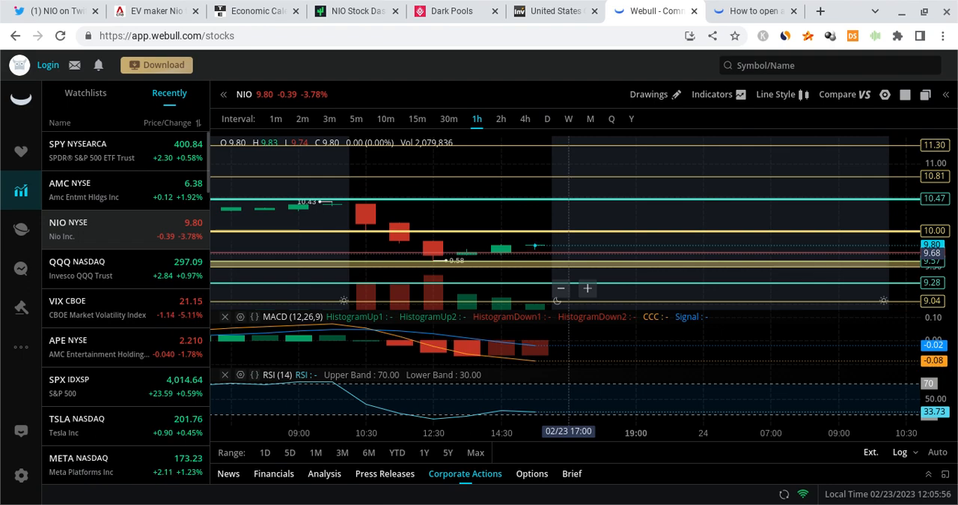
pyautogui.moveTo(561, 133)
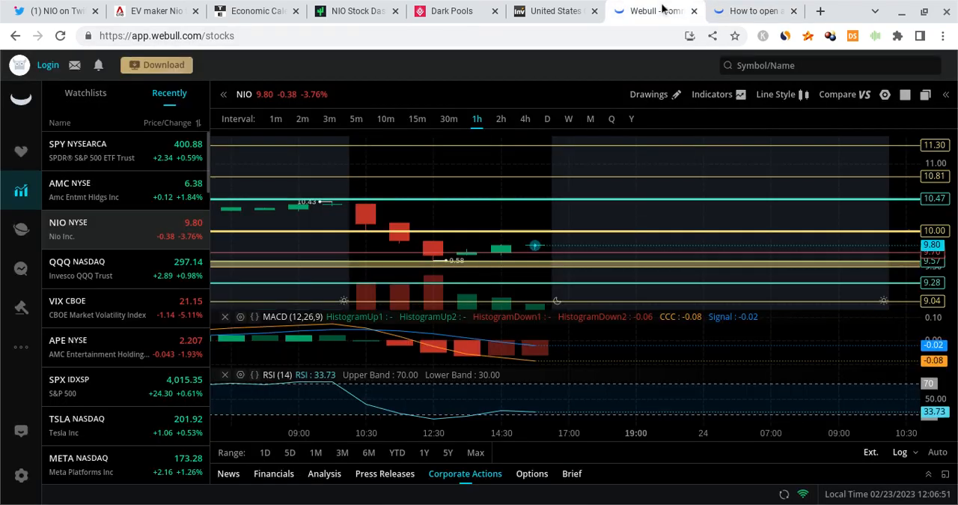
pyautogui.moveTo(419, 262)
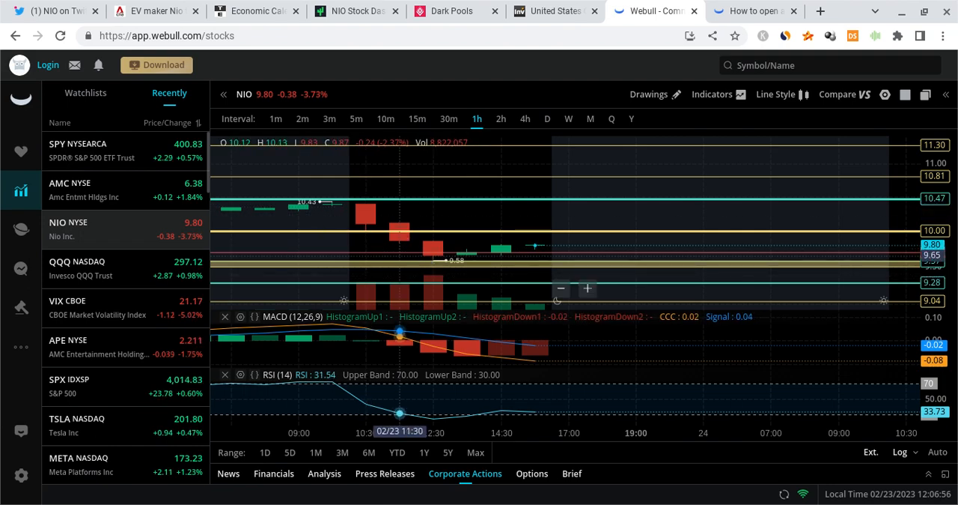
pyautogui.moveTo(500, 216)
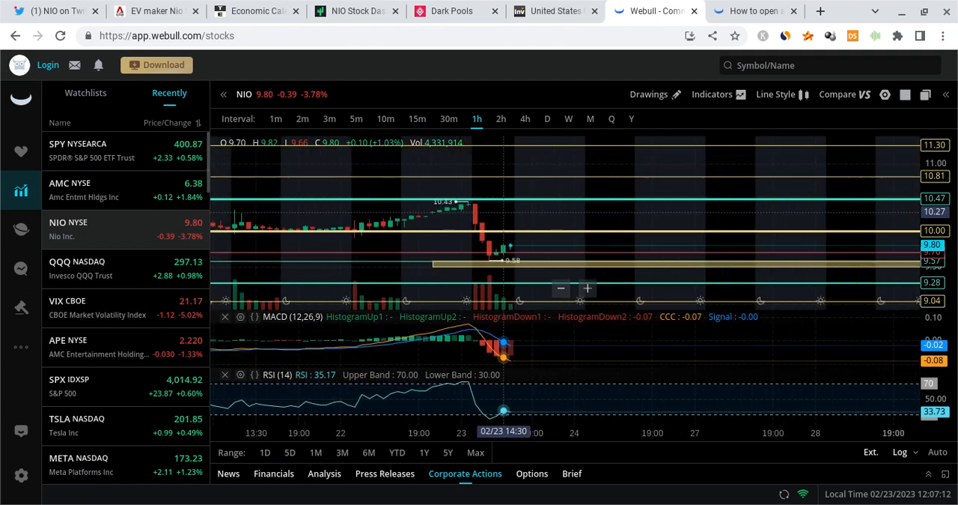
# - Zoom out Webull's NIO hourly chart to show prices back to late January
pyautogui.scroll(-3)
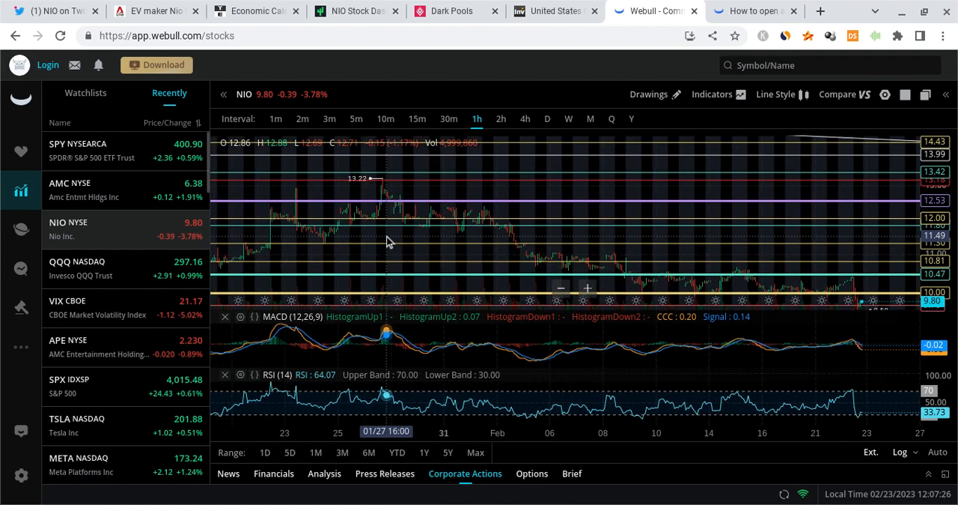
pyautogui.moveTo(498, 190)
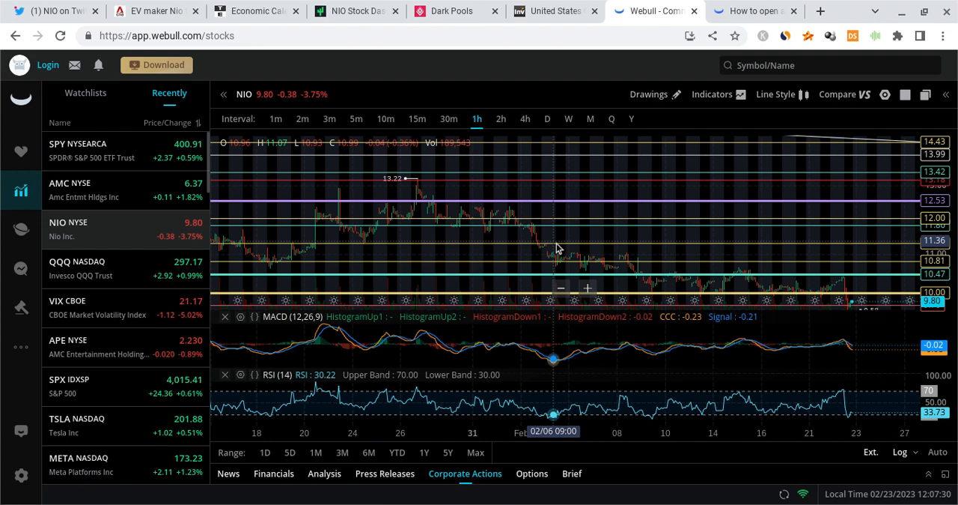
pyautogui.moveTo(626, 267)
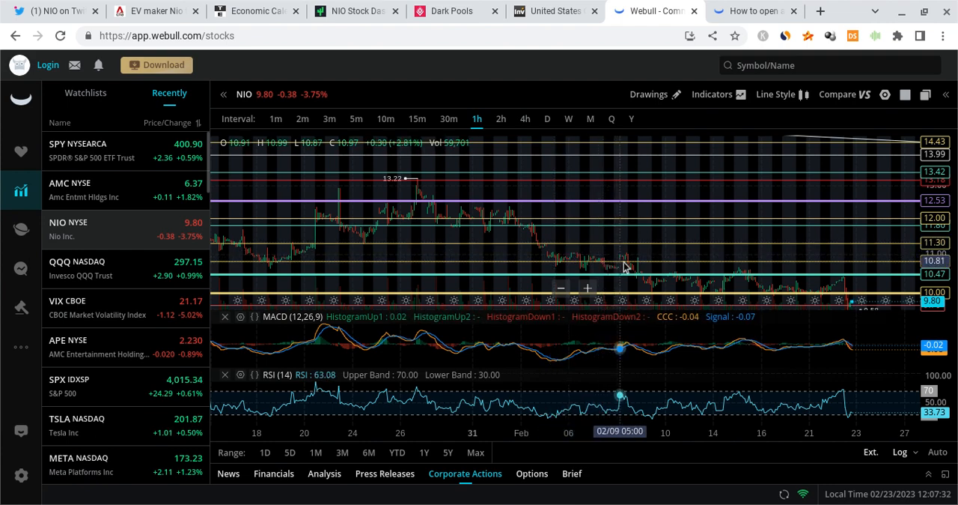
pyautogui.moveTo(533, 212)
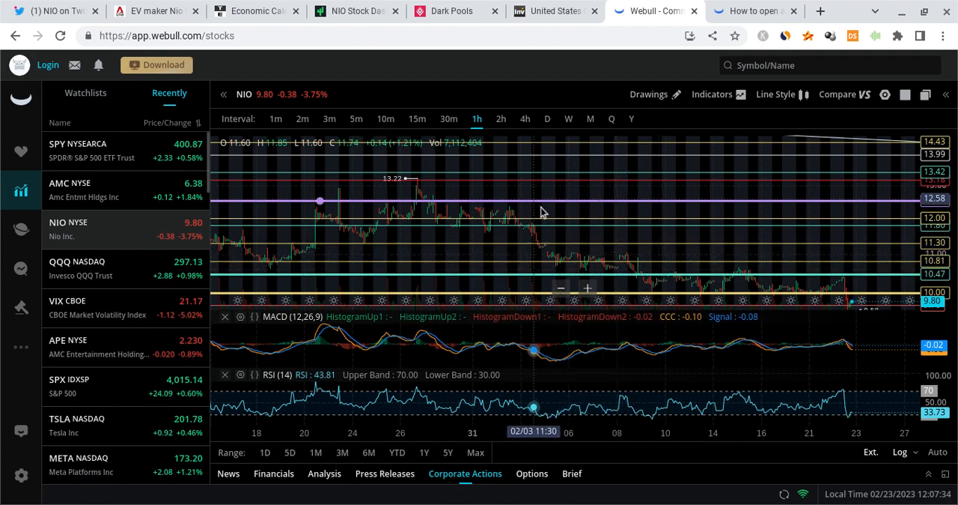
pyautogui.moveTo(626, 254)
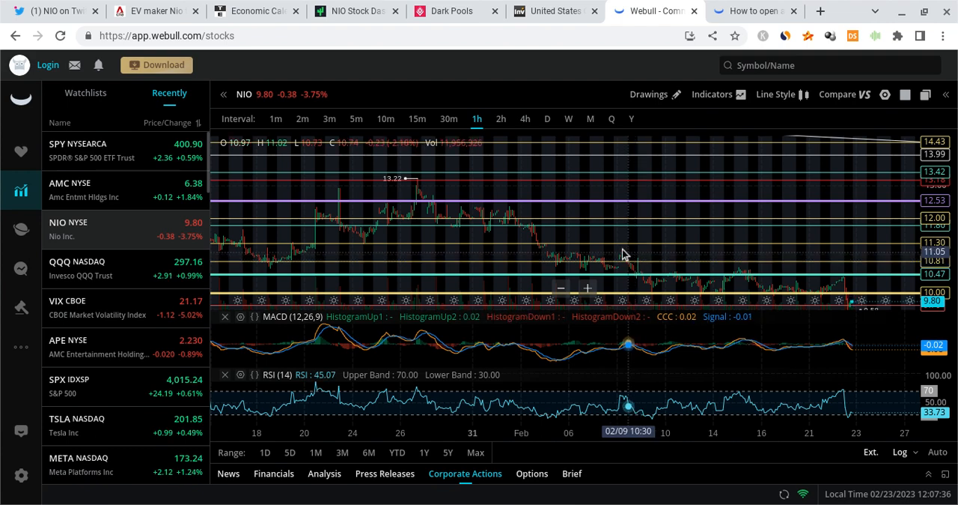
pyautogui.moveTo(704, 275)
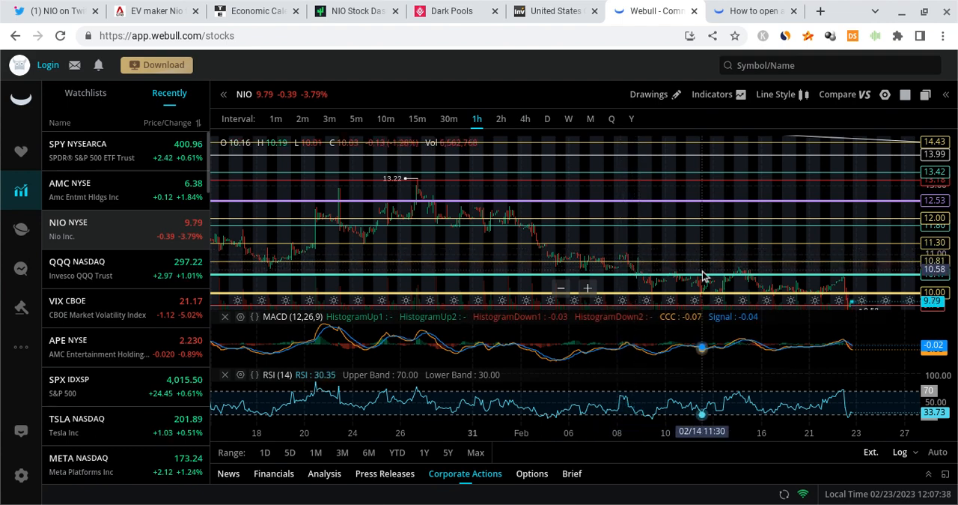
pyautogui.moveTo(689, 284)
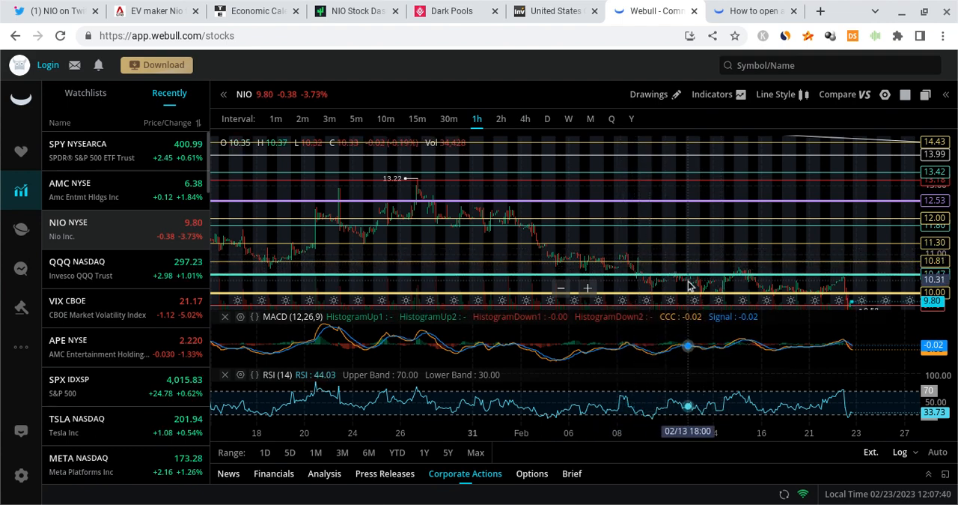
pyautogui.moveTo(688, 271)
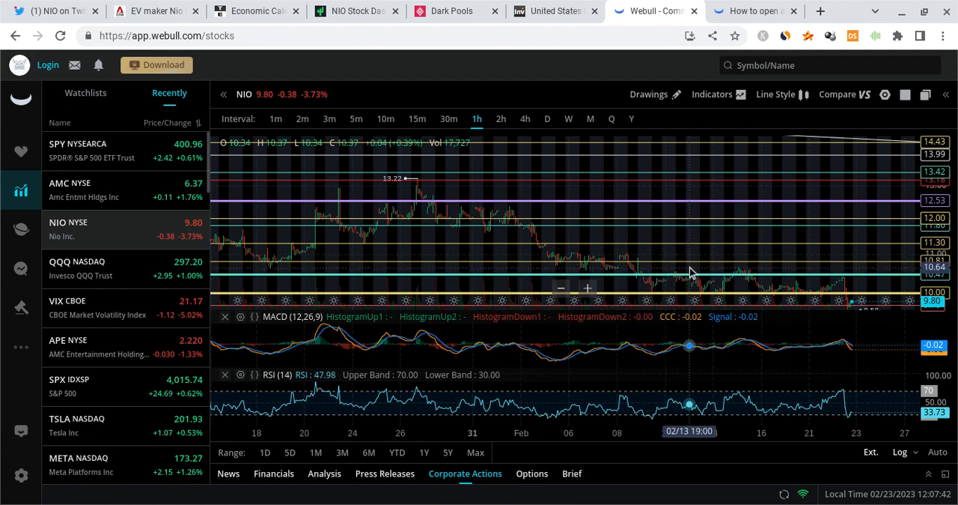
pyautogui.moveTo(726, 254)
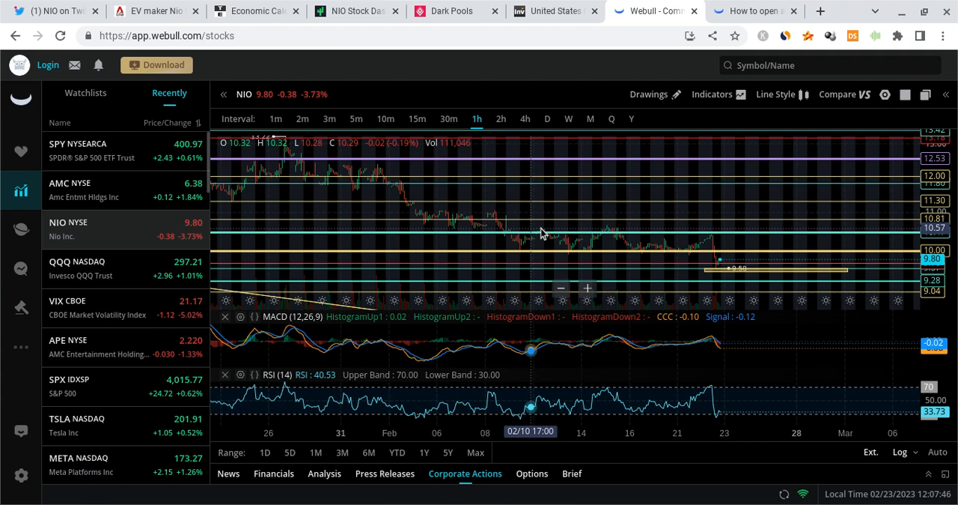
pyautogui.moveTo(717, 253)
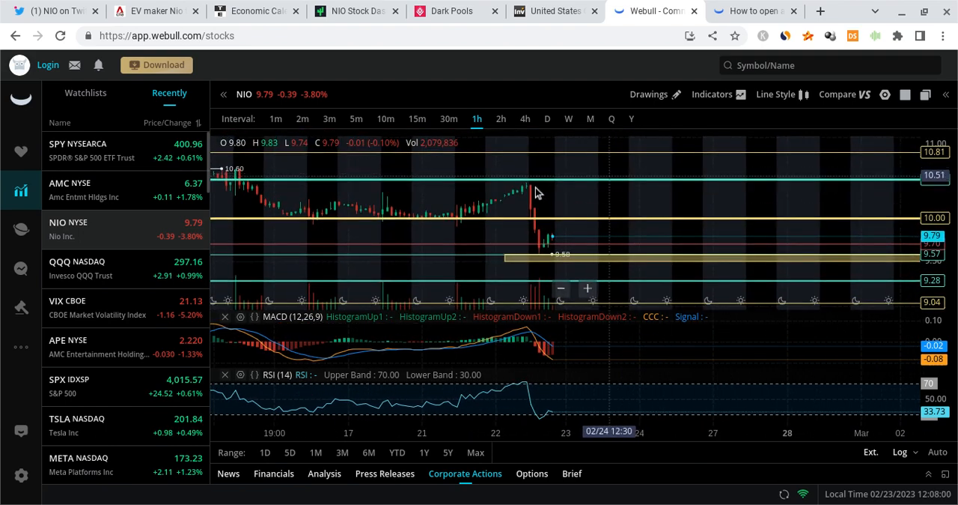
pyautogui.moveTo(657, 230)
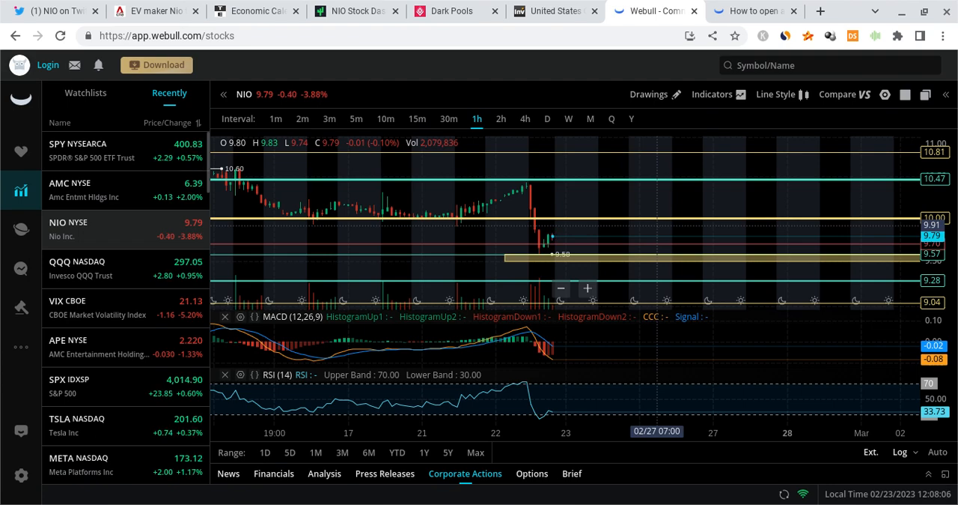
# - Open the Tradytics NIO dashboard and scroll down to the Short Interest chart
pyautogui.click(357, 10)
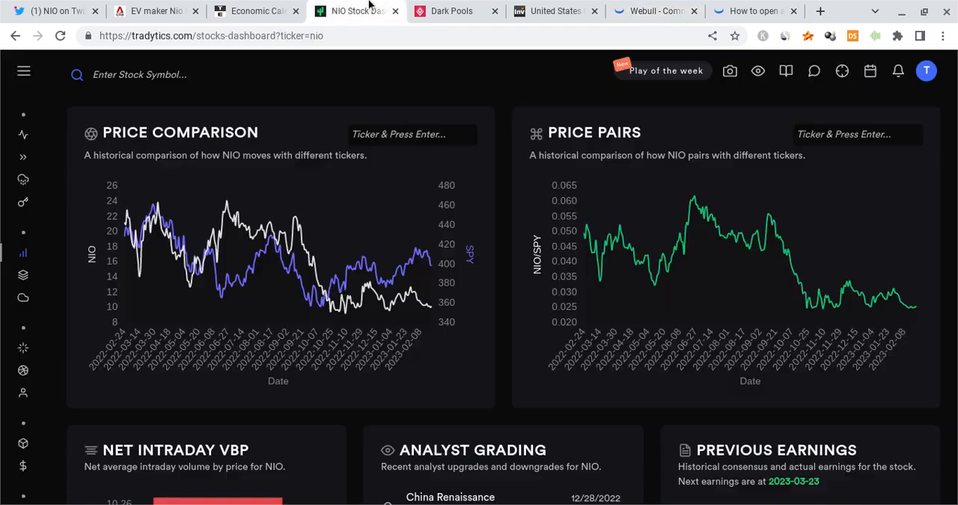
pyautogui.scroll(-3)
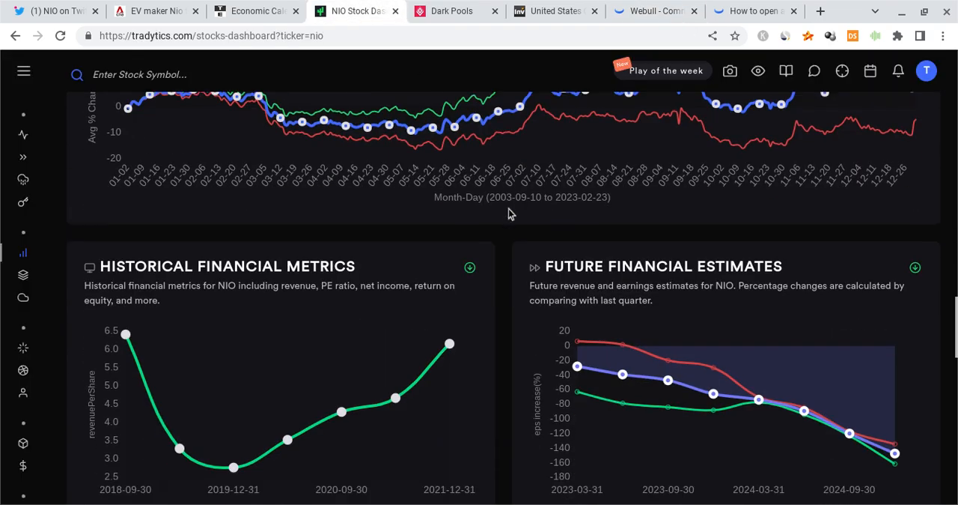
pyautogui.scroll(-3)
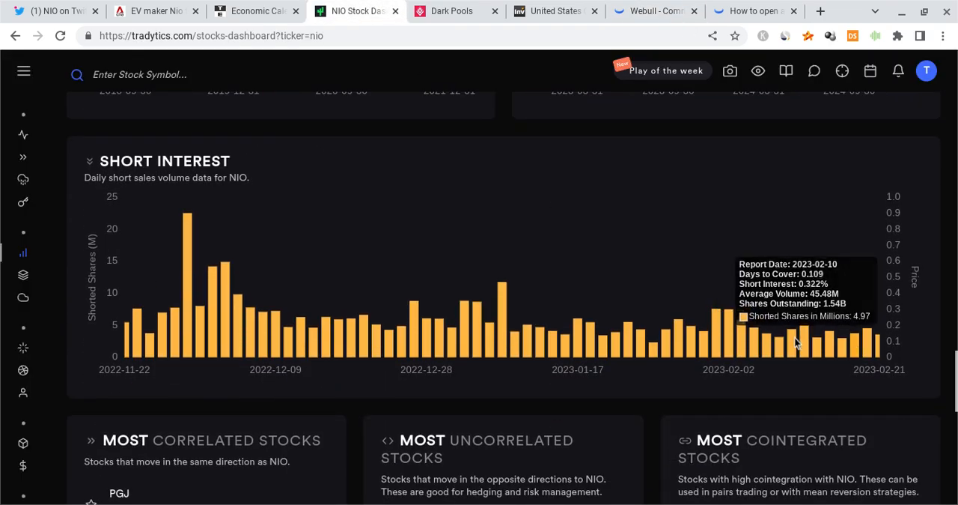
pyautogui.moveTo(876, 348)
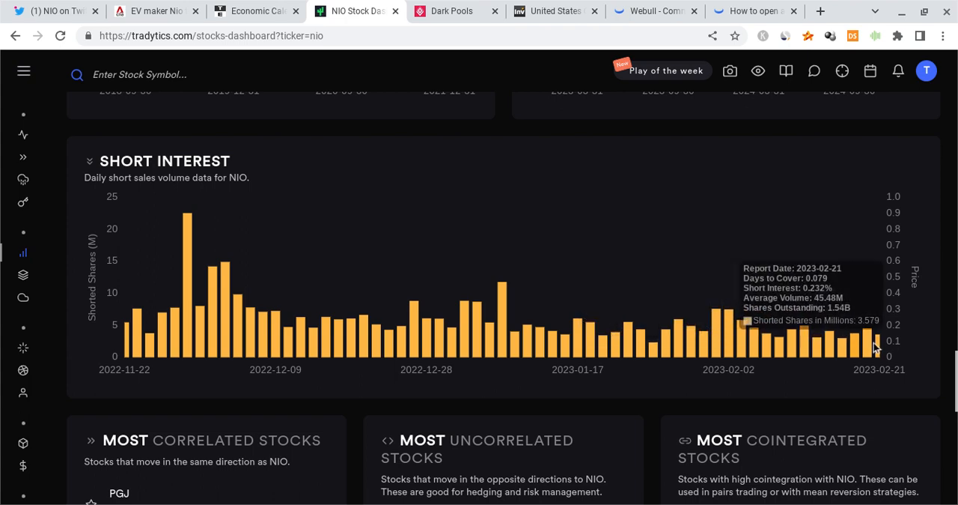
pyautogui.moveTo(867, 336)
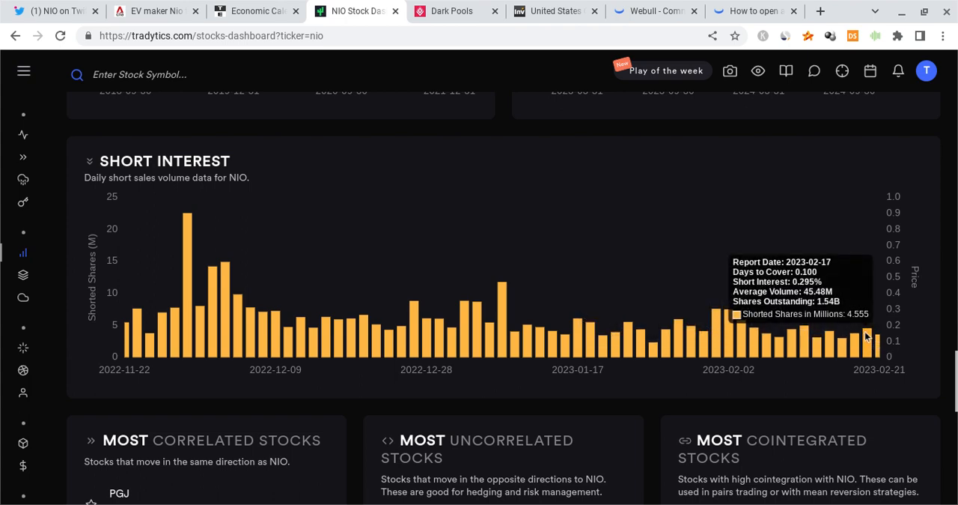
pyautogui.moveTo(882, 303)
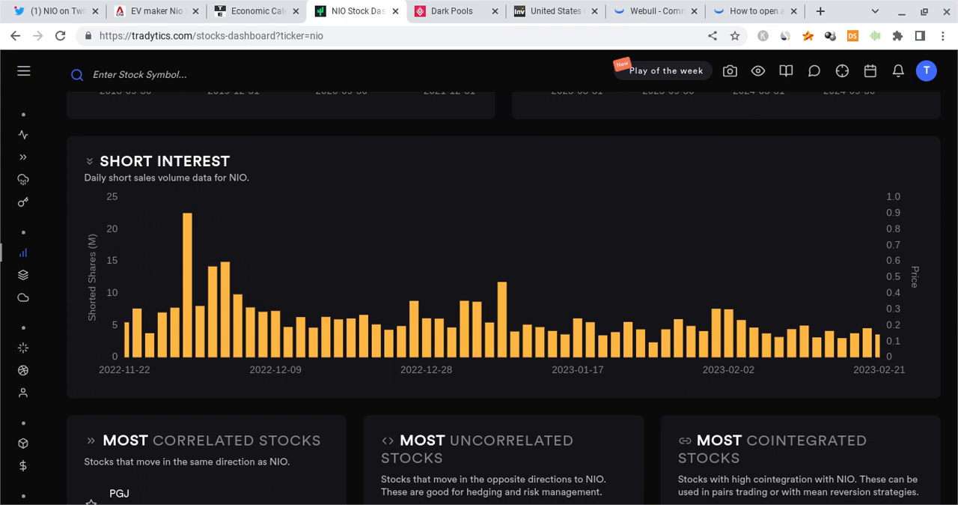
pyautogui.moveTo(734, 234)
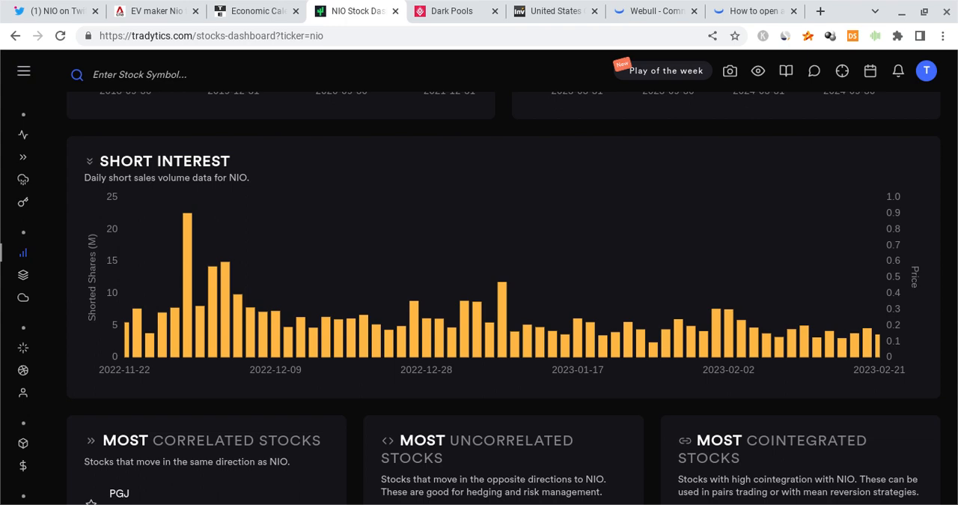
# - Review the Seasonality and Price Comparison charts, then bring up Stockgrid's NIO dark pools page
pyautogui.scroll(-3)
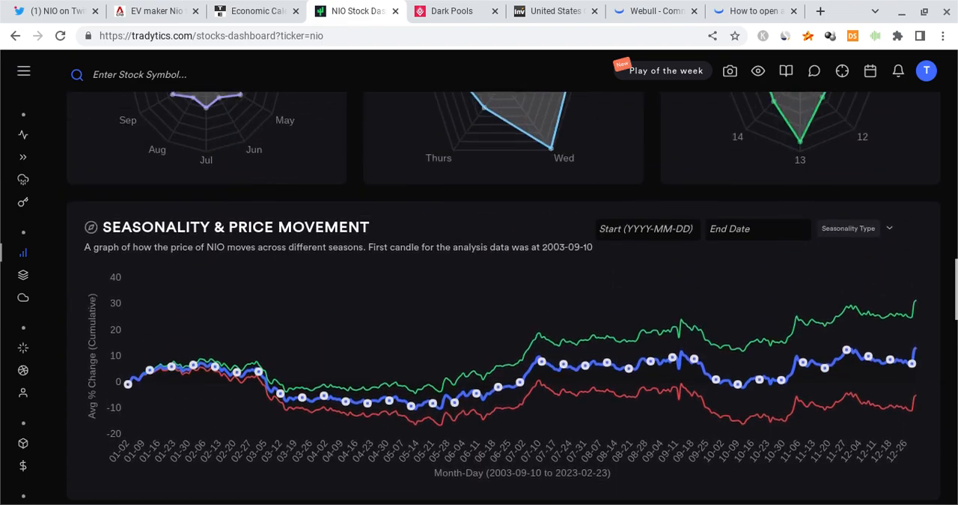
pyautogui.scroll(3)
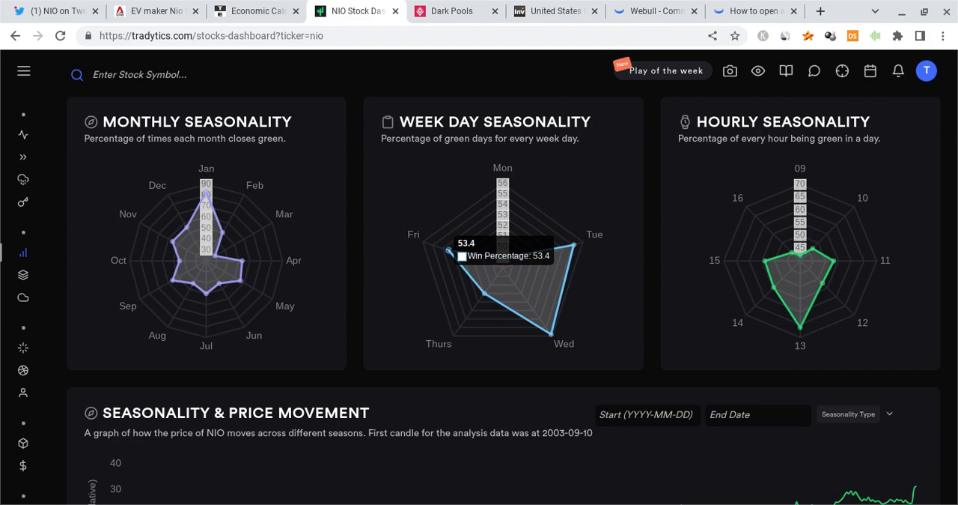
pyautogui.scroll(-3)
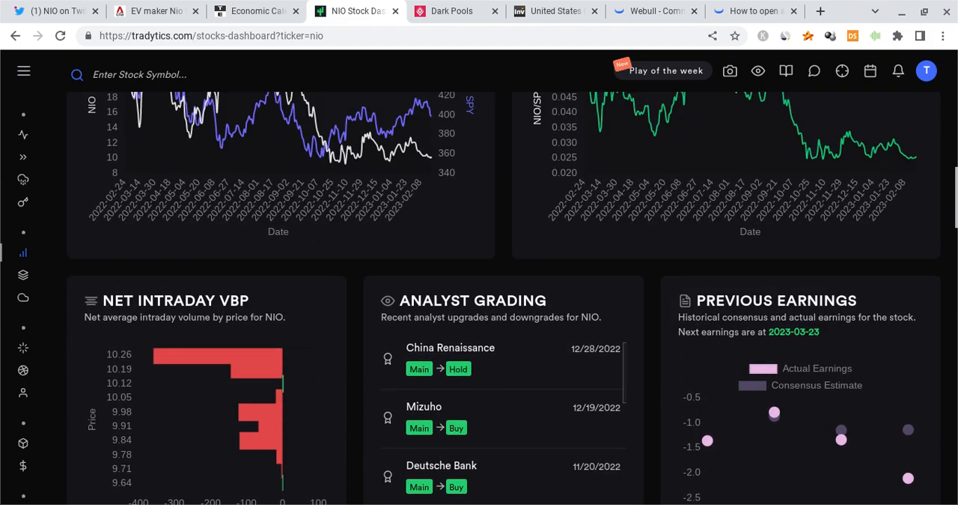
pyautogui.scroll(3)
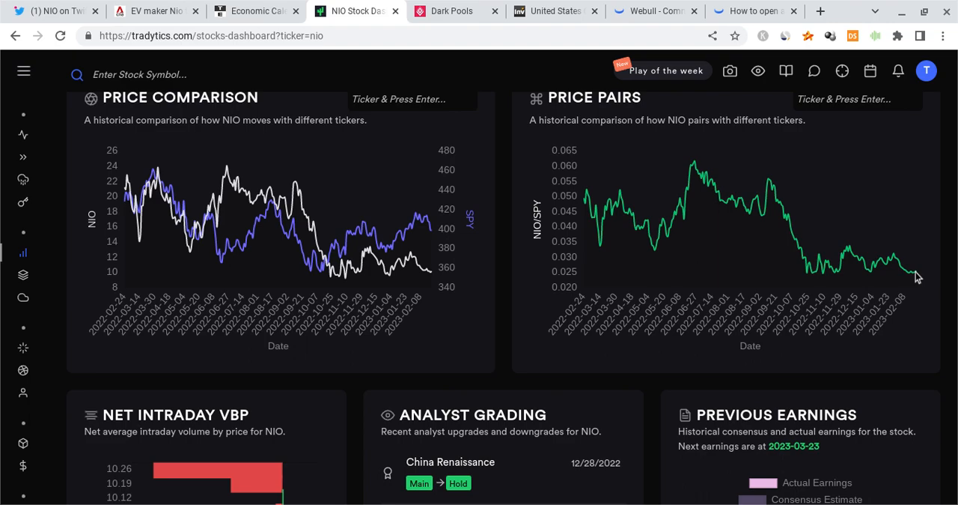
pyautogui.moveTo(808, 262)
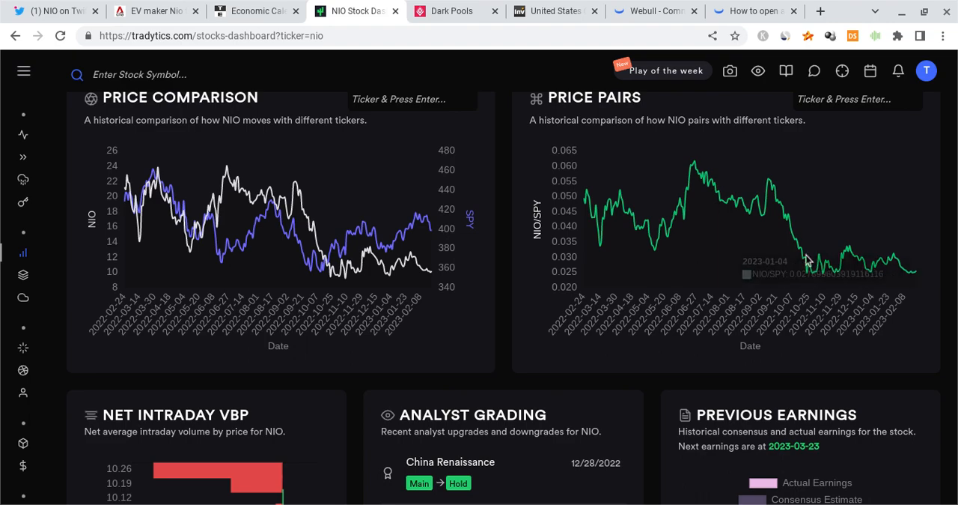
pyautogui.moveTo(871, 279)
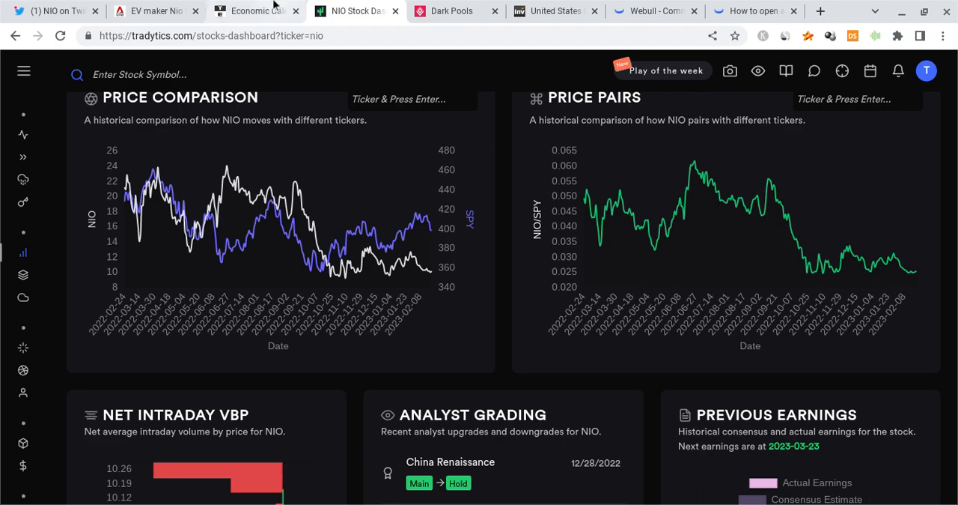
pyautogui.click(451, 11)
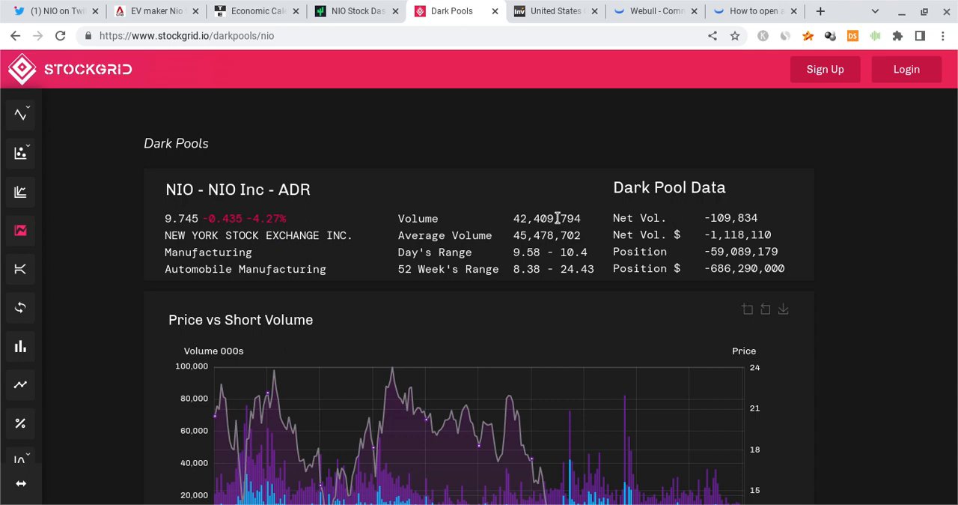
# - Review NIO's Price vs Short Volume and Rolling 20-Day Position charts, then return to Webull
pyautogui.doubleClick(547, 218)
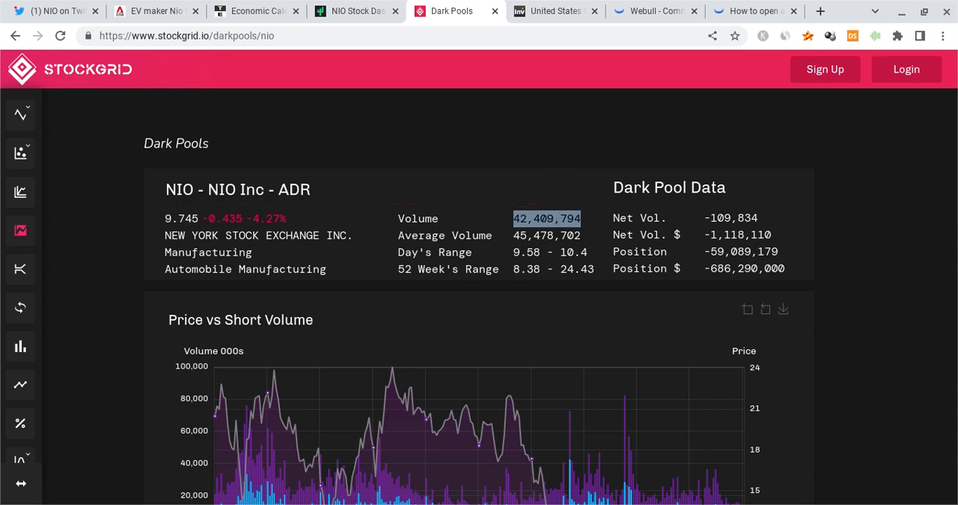
pyautogui.scroll(-3)
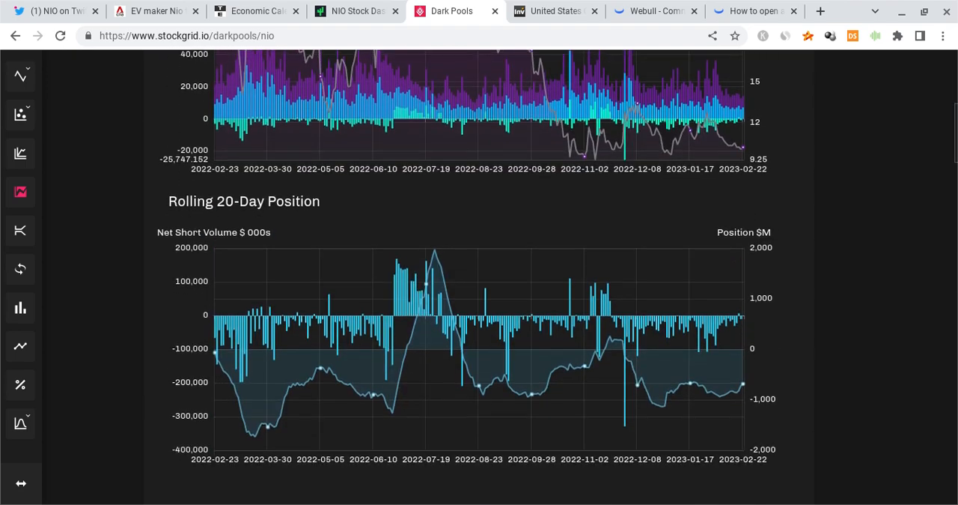
pyautogui.scroll(3)
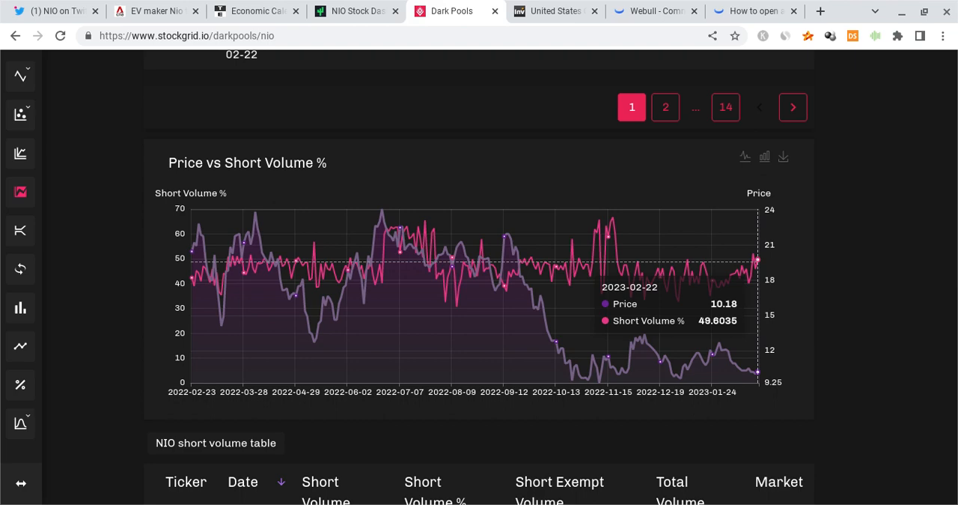
pyautogui.moveTo(765, 251)
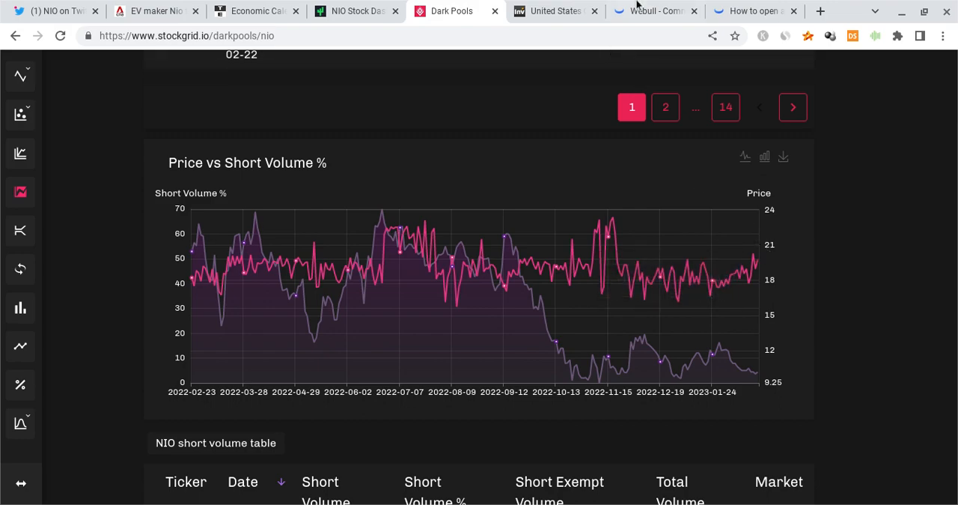
pyautogui.click(653, 11)
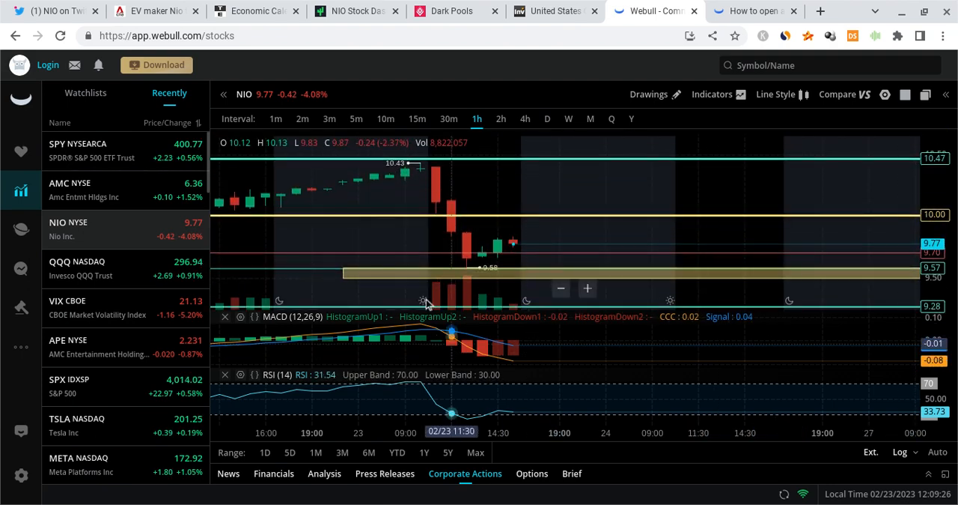
pyautogui.moveTo(513, 244)
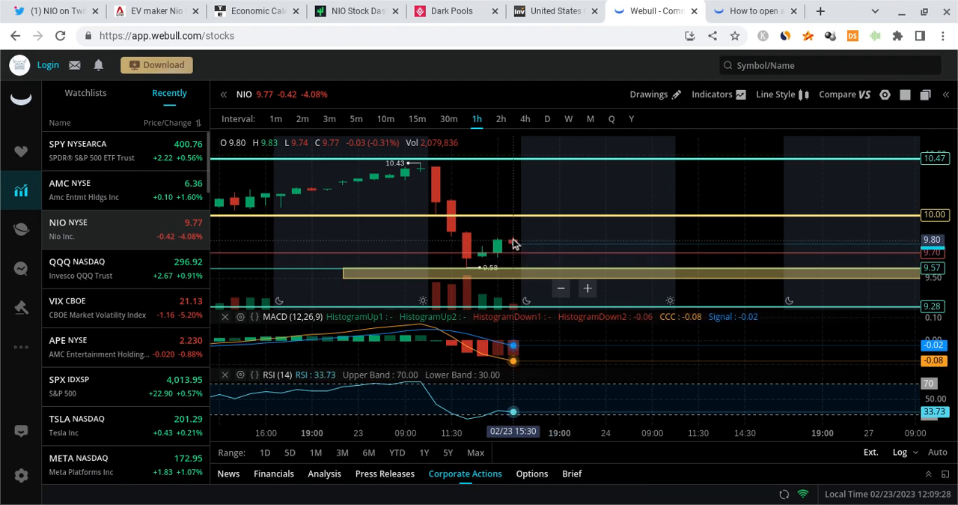
pyautogui.moveTo(577, 185)
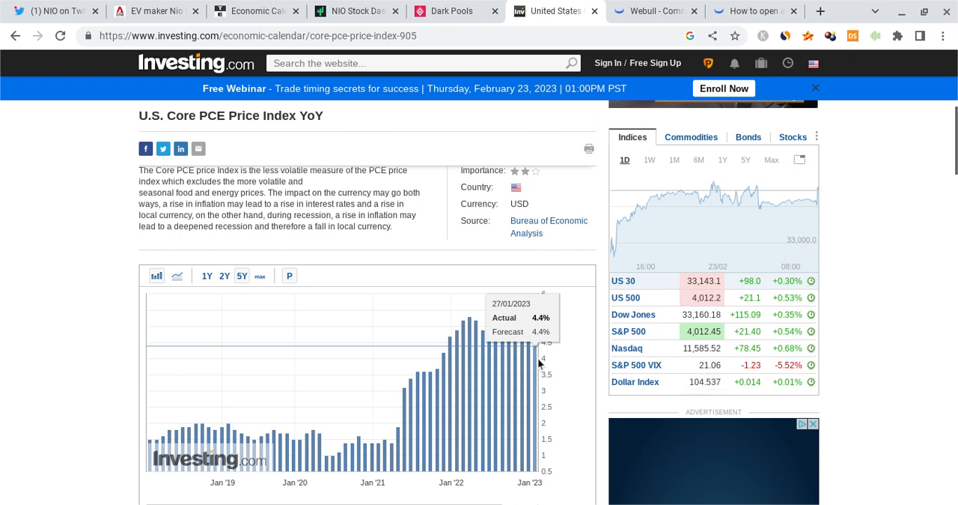
pyautogui.moveTo(372, 339)
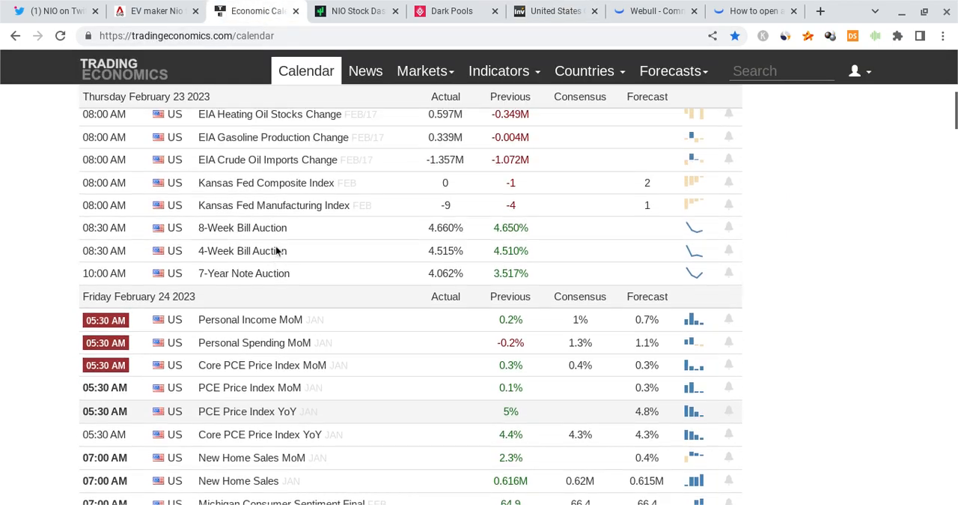
# - Scroll to the top of Thursday Feb 23 US releases, then open CNA's Nio battery-swap article
pyautogui.scroll(3)
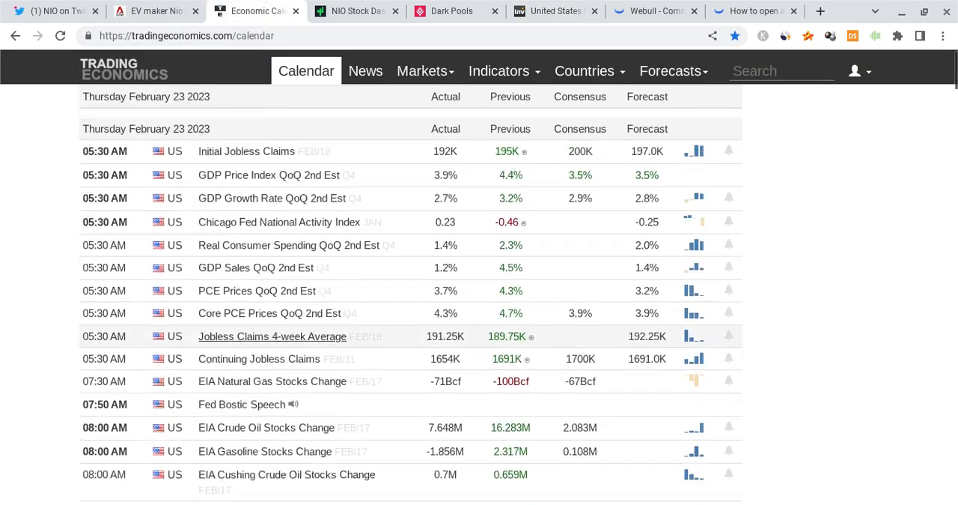
pyautogui.scroll(3)
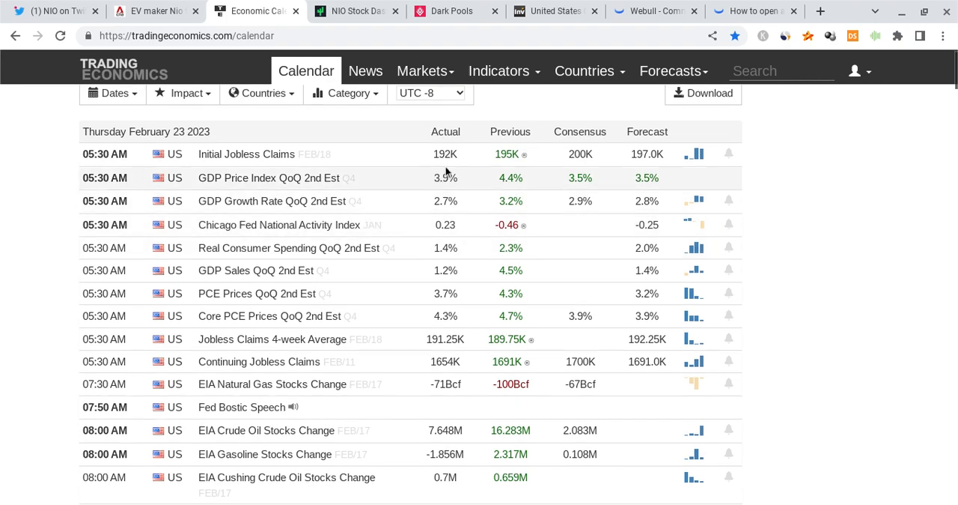
pyautogui.moveTo(381, 168)
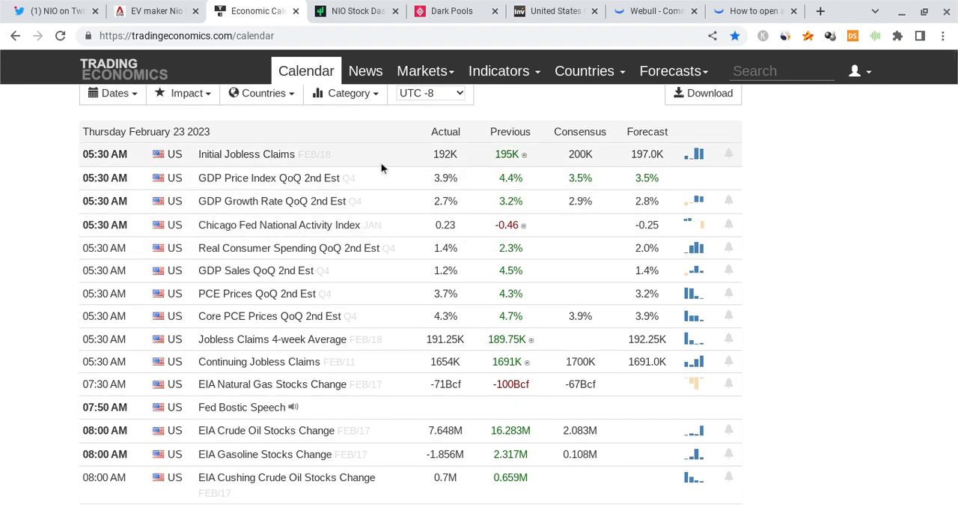
pyautogui.moveTo(381, 167)
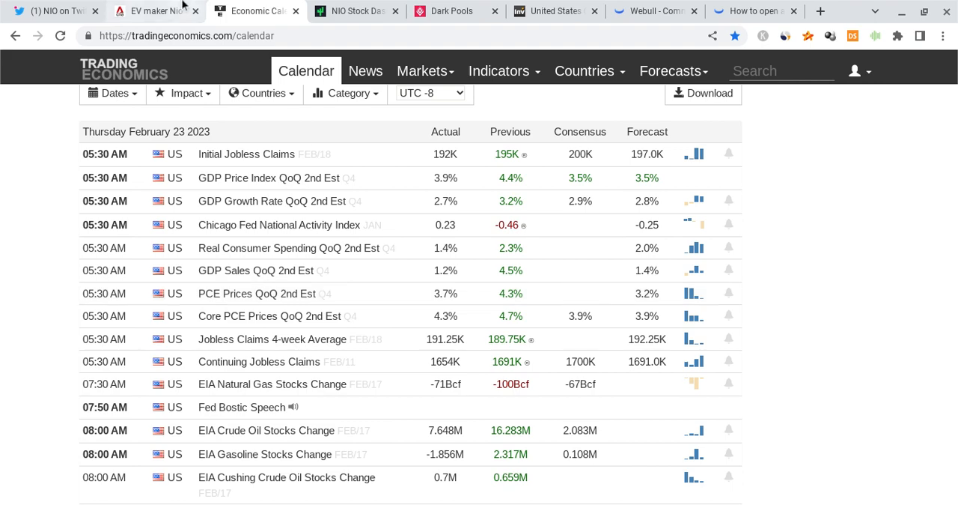
pyautogui.moveTo(147, 7)
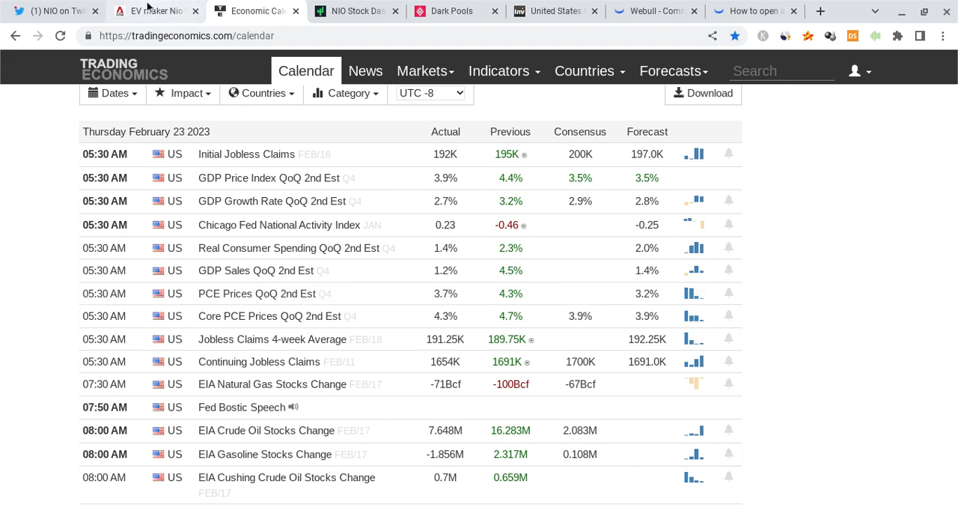
pyautogui.click(154, 11)
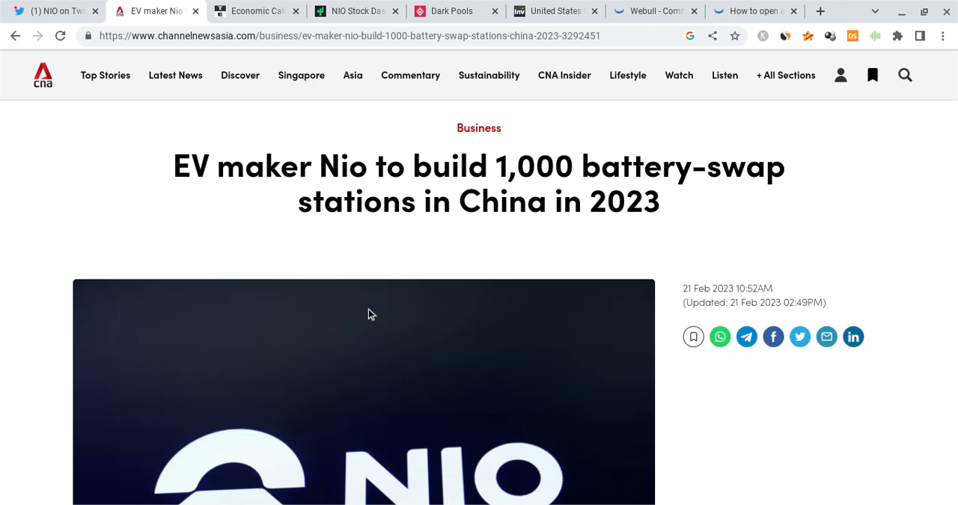
pyautogui.moveTo(448, 234)
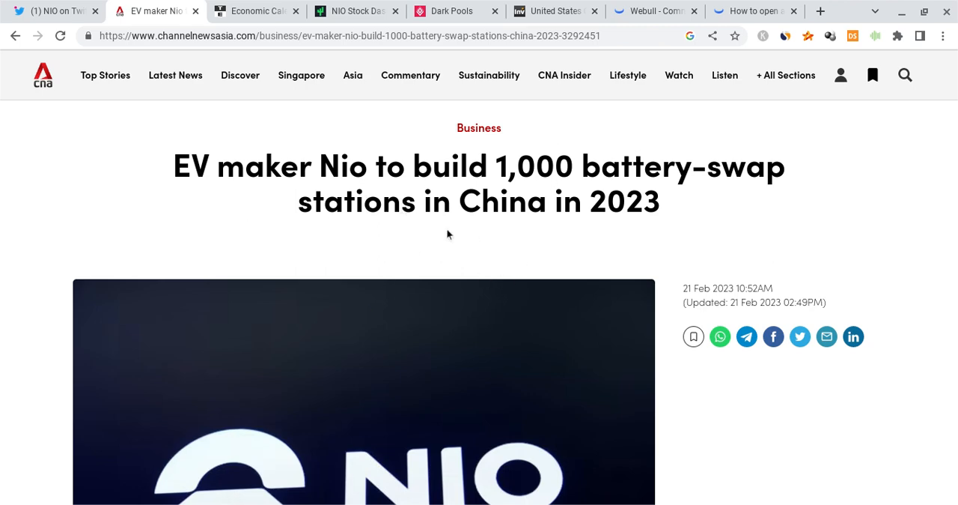
pyautogui.moveTo(425, 238)
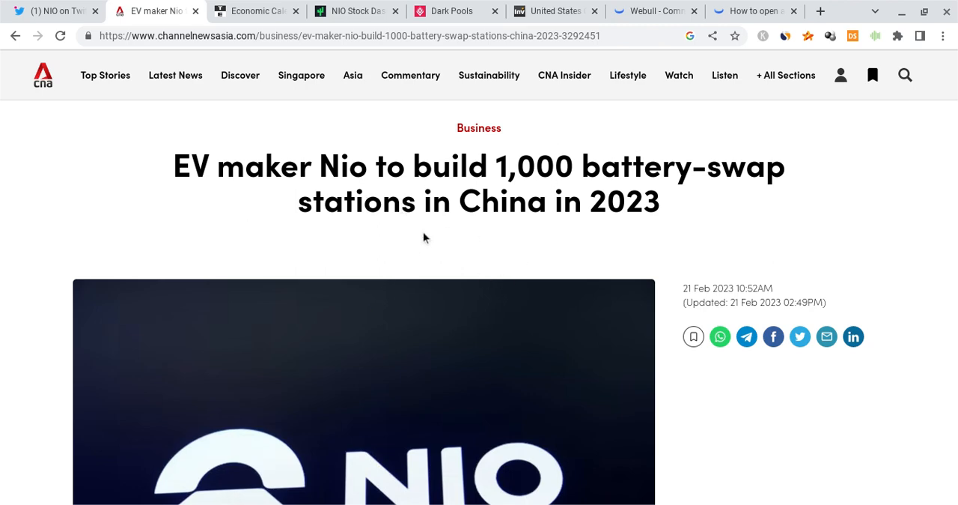
# - Scroll the CNA article to the text on 1,000 swap stations in 2023
pyautogui.scroll(-3)
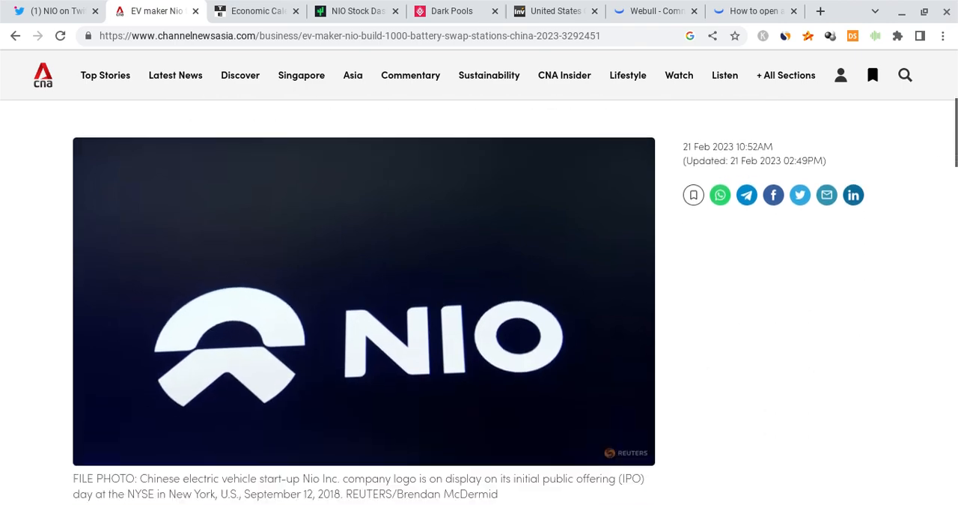
pyautogui.scroll(-3)
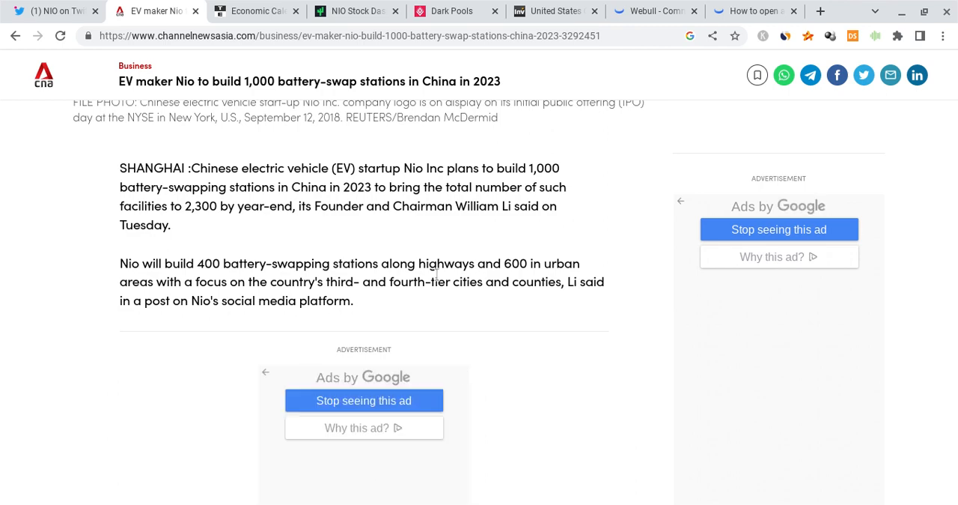
pyautogui.moveTo(442, 242)
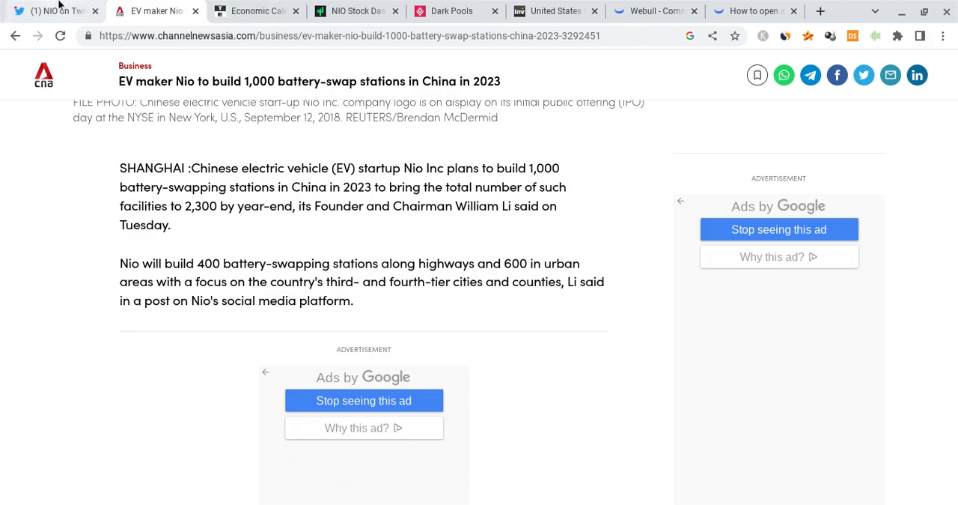
pyautogui.click(52, 11)
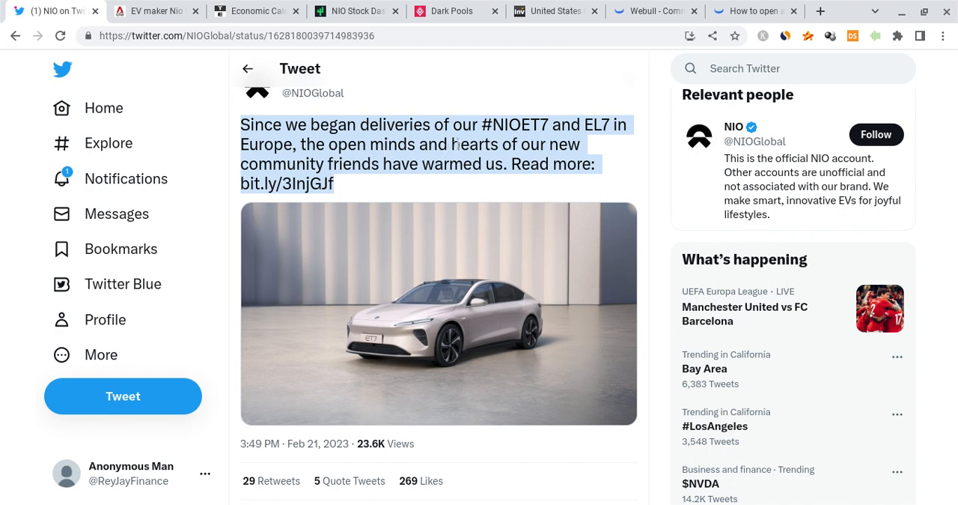
pyautogui.moveTo(358, 253)
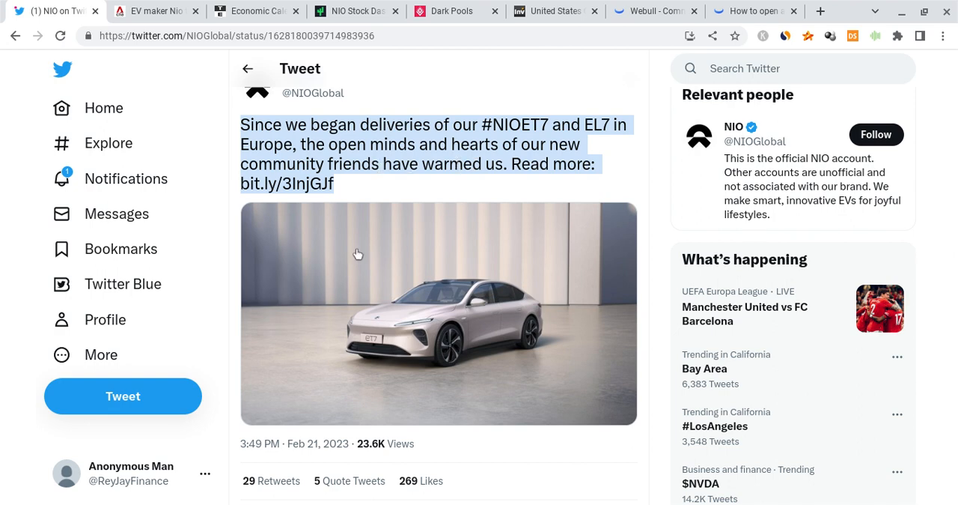
pyautogui.moveTo(515, 183)
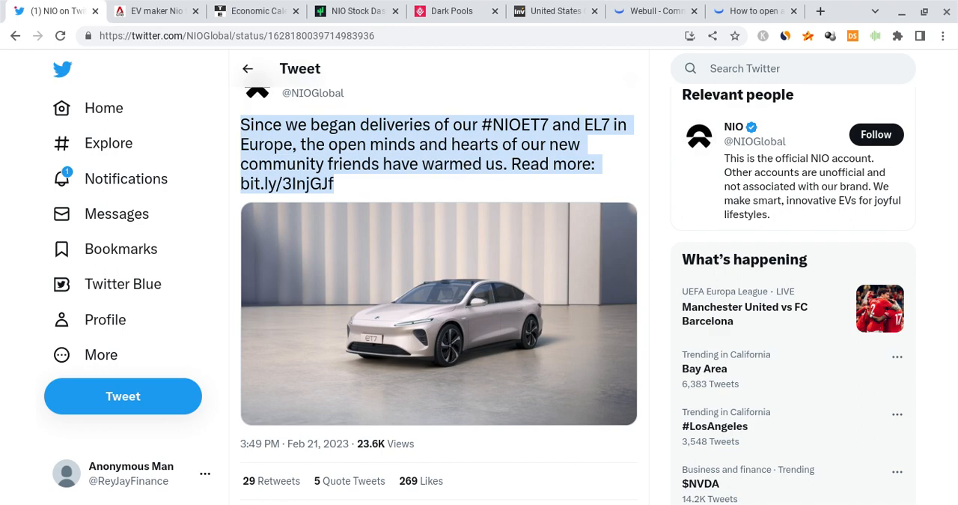
# - Return to Webull's NIO hourly chart showing 9.77, down 4.03%, with MACD and RSI
pyautogui.click(650, 10)
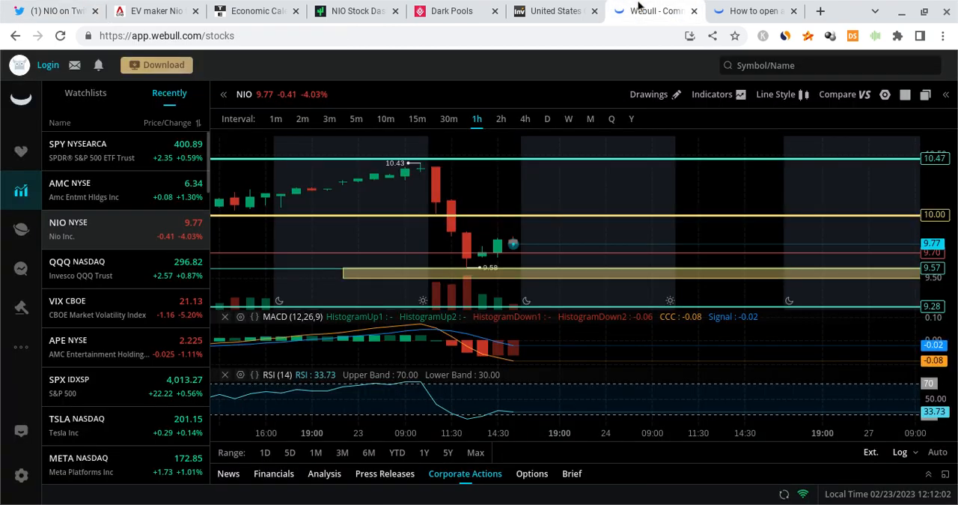
pyautogui.moveTo(534, 239)
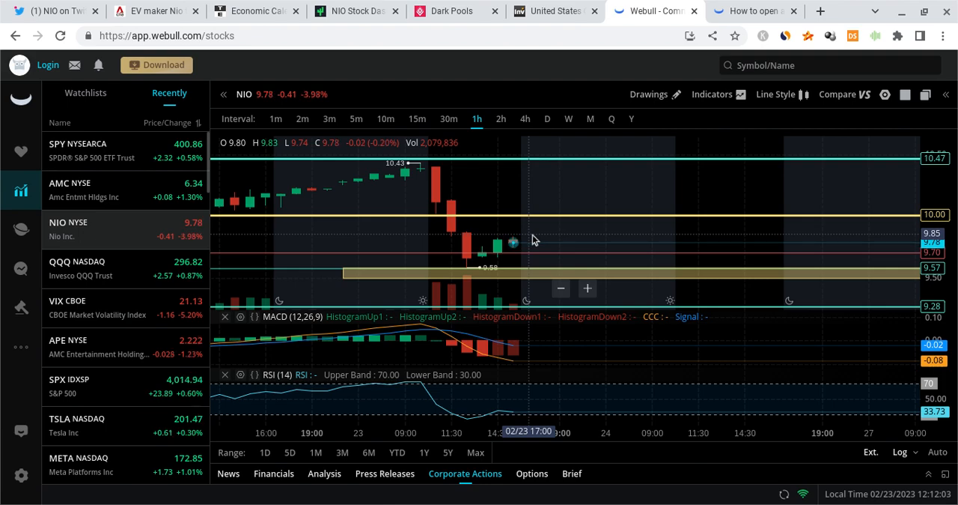
pyautogui.moveTo(514, 242)
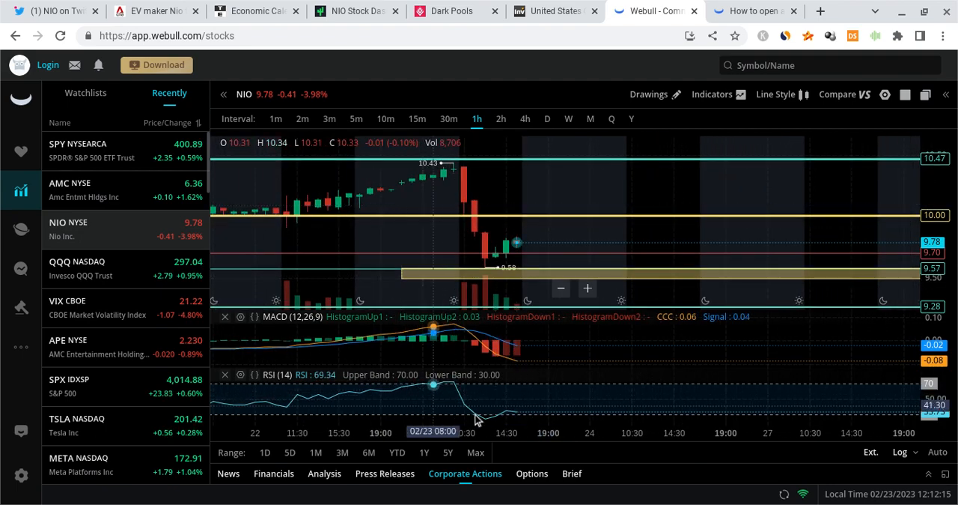
pyautogui.moveTo(517, 285)
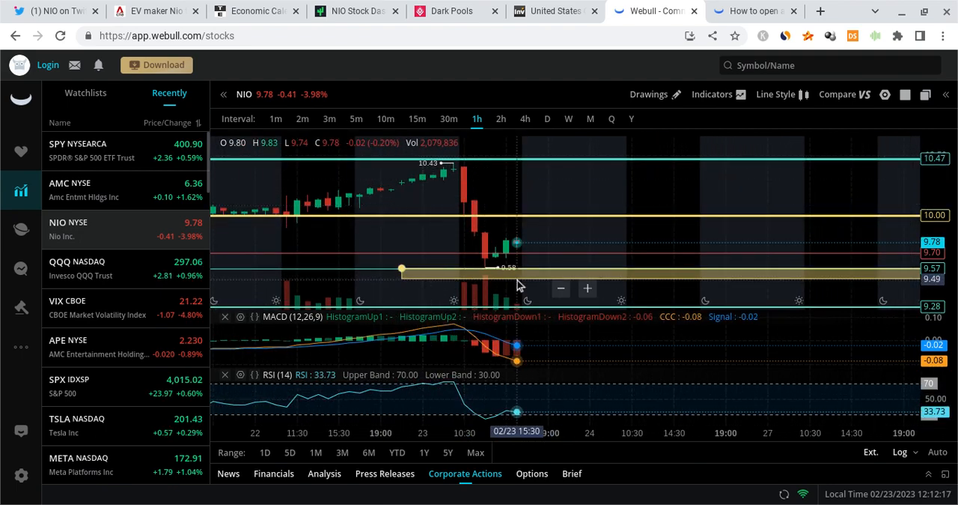
pyautogui.moveTo(505, 269)
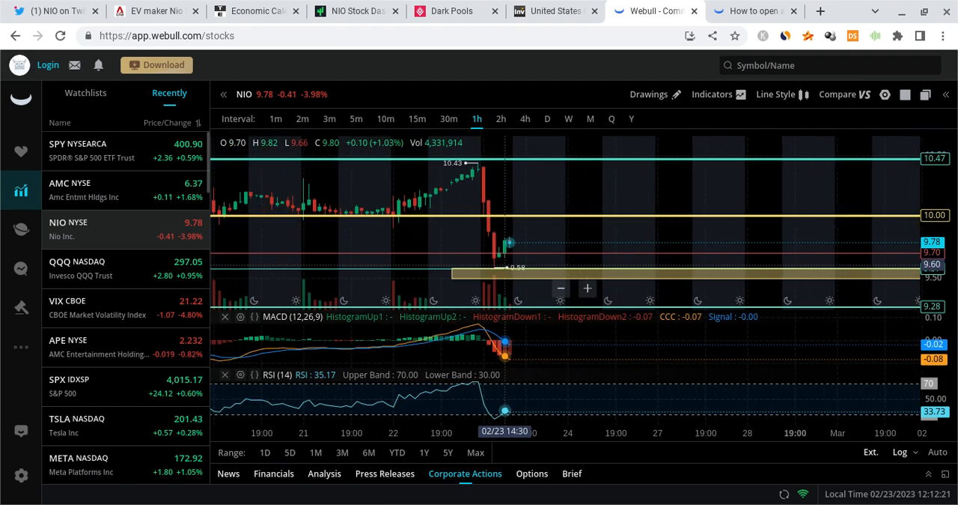
# - Open Tradytics' NIO dashboard and scroll down to the Insider Trades and News panels
pyautogui.click(356, 10)
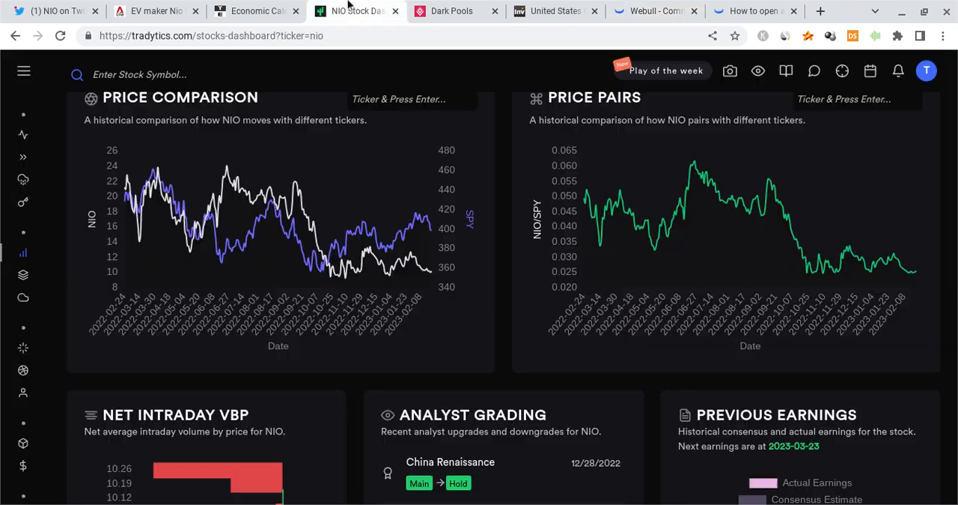
pyautogui.scroll(-3)
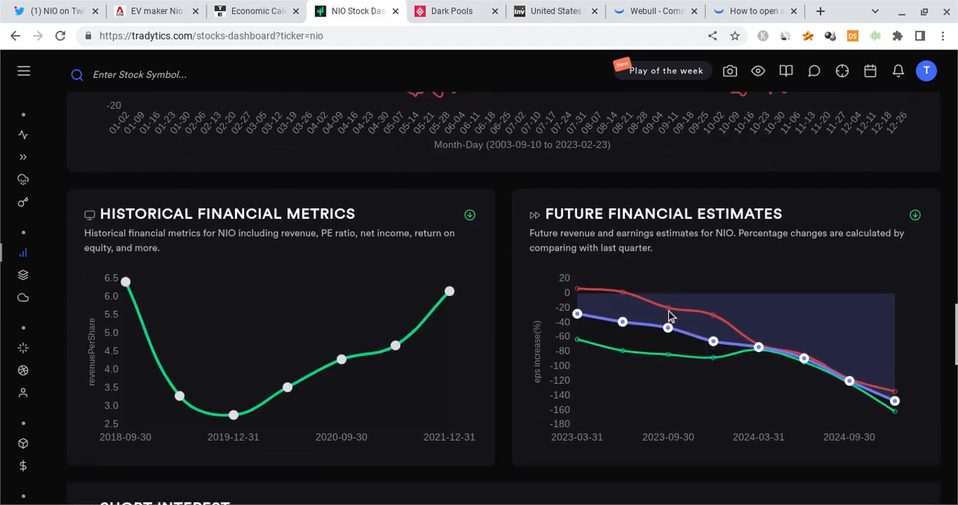
pyautogui.scroll(-3)
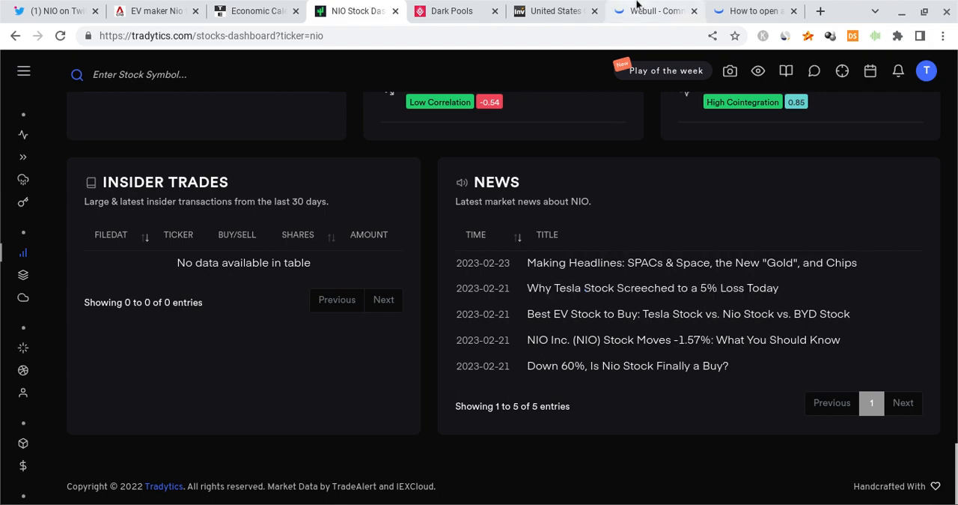
# - Return to Webull's NIO 1h chart at 9.78, down 3.98%, with MACD and RSI
pyautogui.click(653, 10)
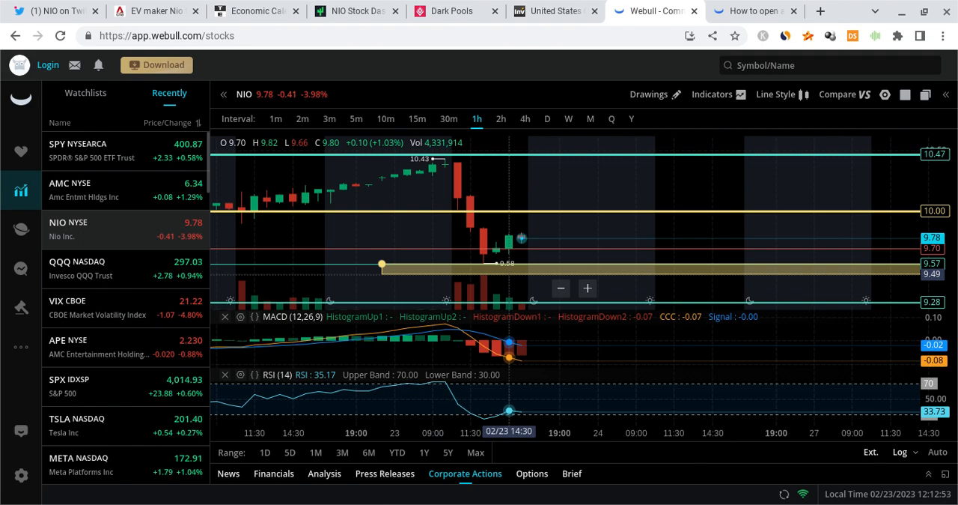
pyautogui.moveTo(500, 251)
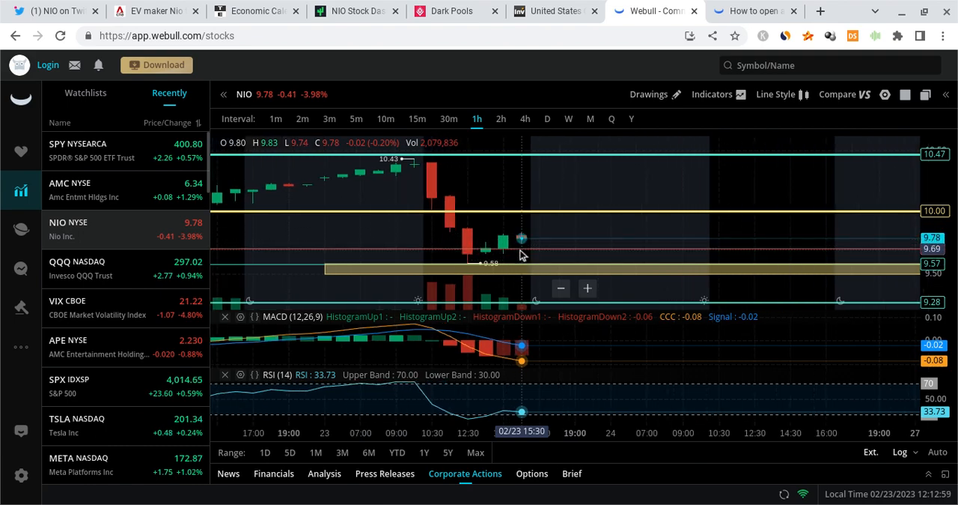
pyautogui.moveTo(534, 267)
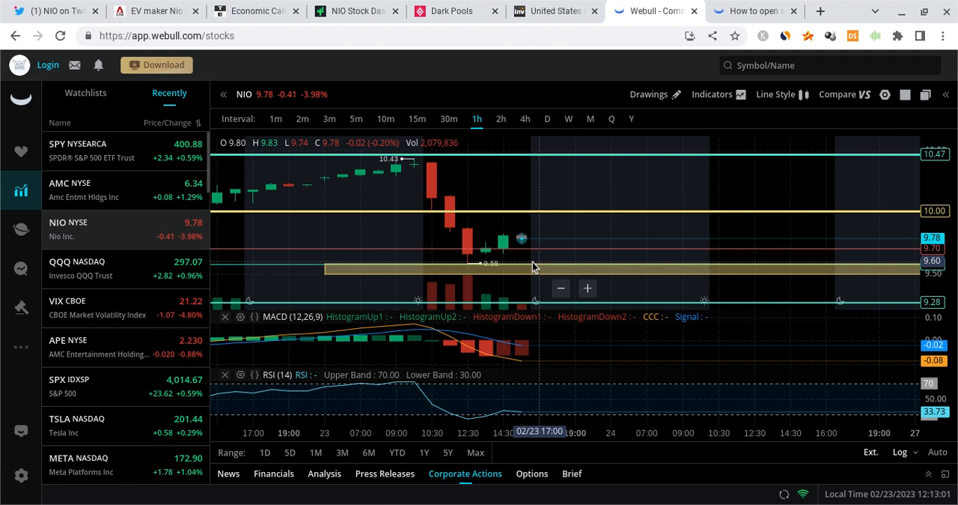
pyautogui.moveTo(574, 258)
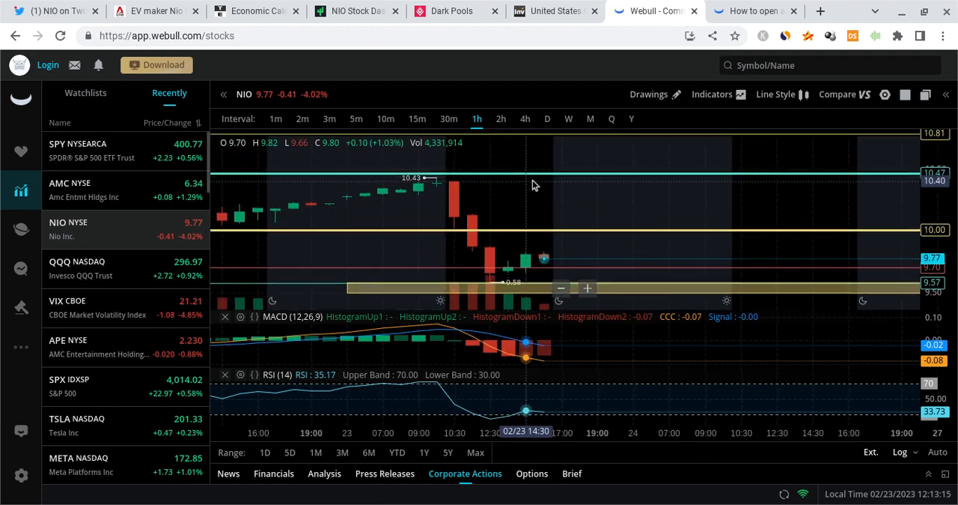
pyautogui.moveTo(494, 178)
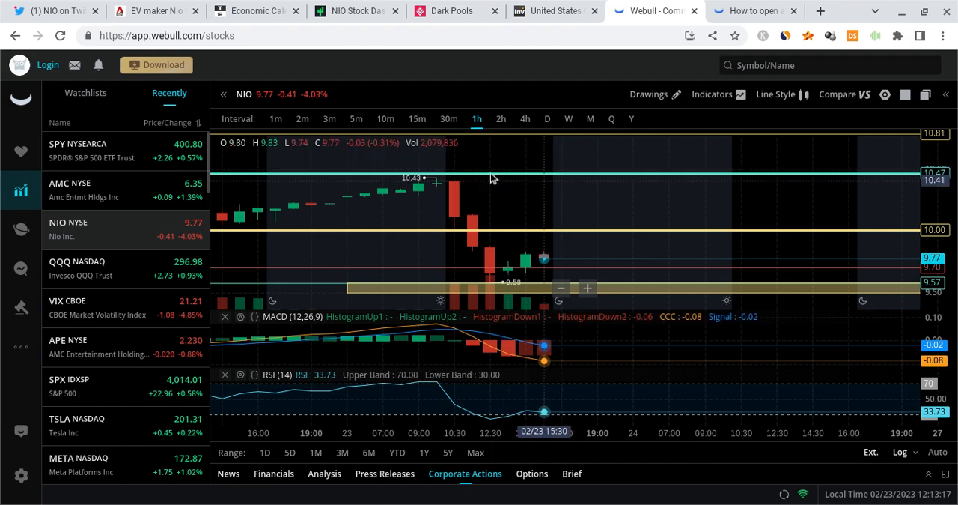
pyautogui.moveTo(521, 181)
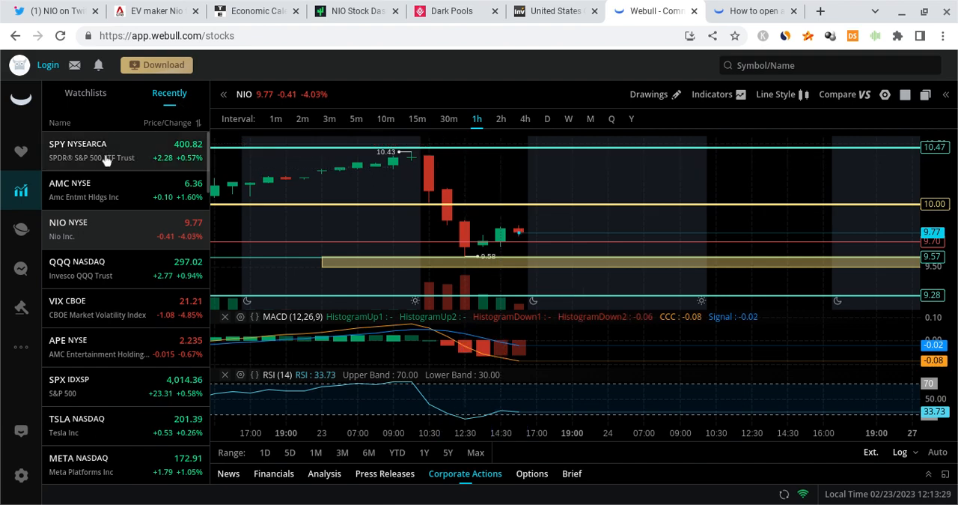
# - Load SPY from the Recently watchlist and pan its hourly chart to earlier hours
pyautogui.click(78, 150)
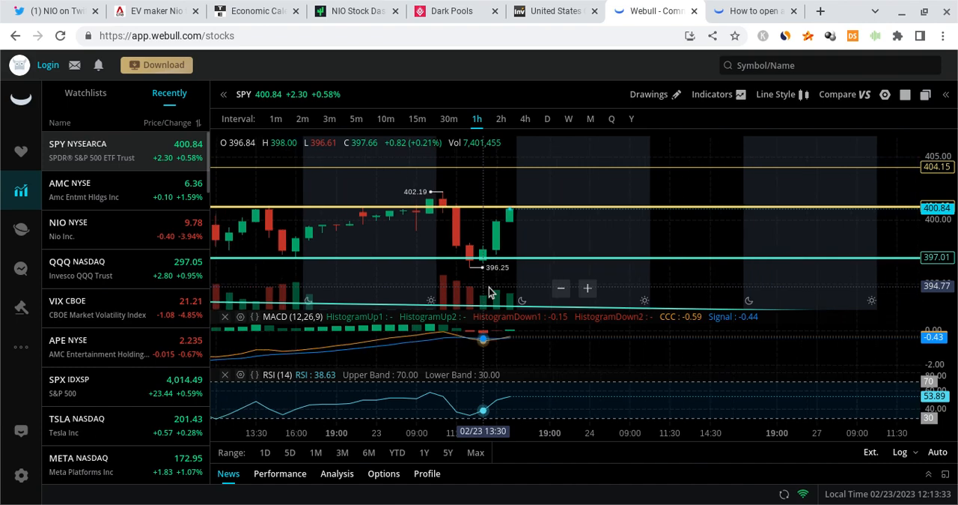
pyautogui.moveTo(487, 289); pyautogui.dragTo(367, 289)
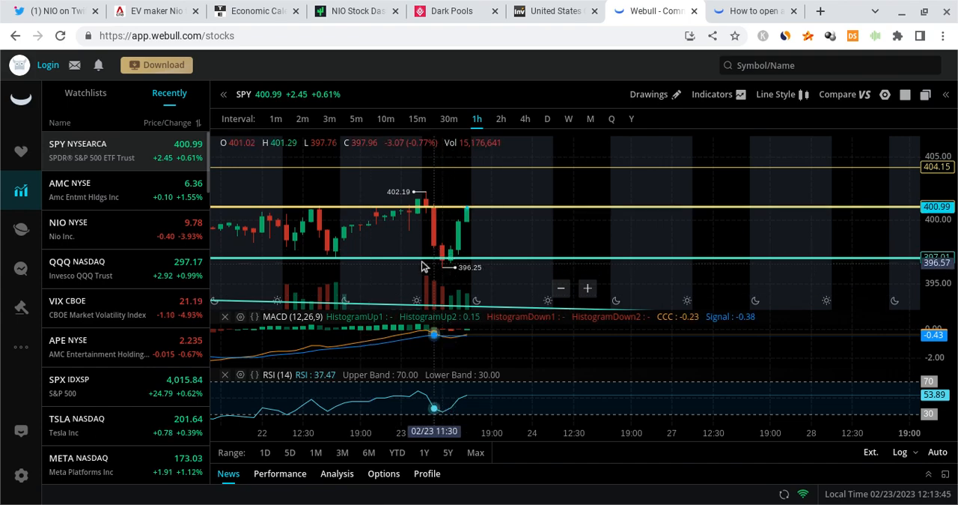
pyautogui.moveTo(335, 292)
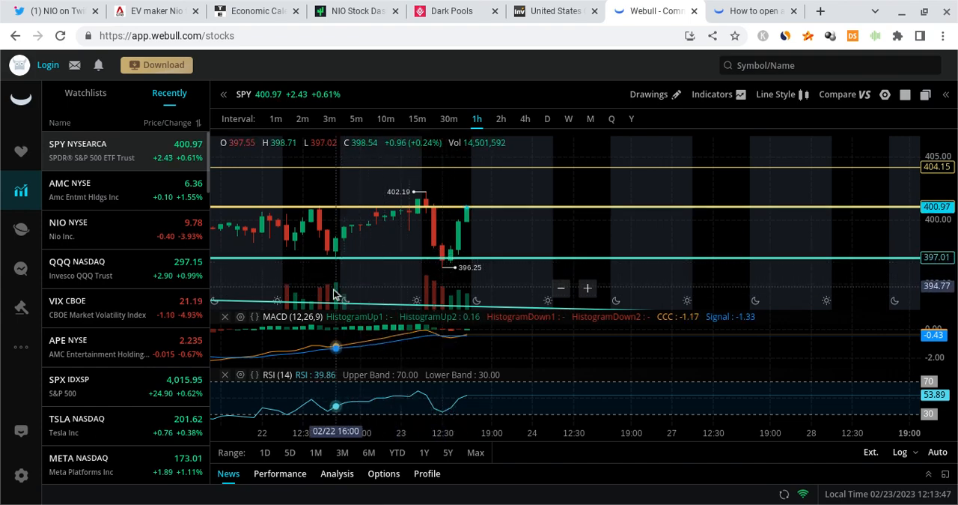
pyautogui.moveTo(450, 301)
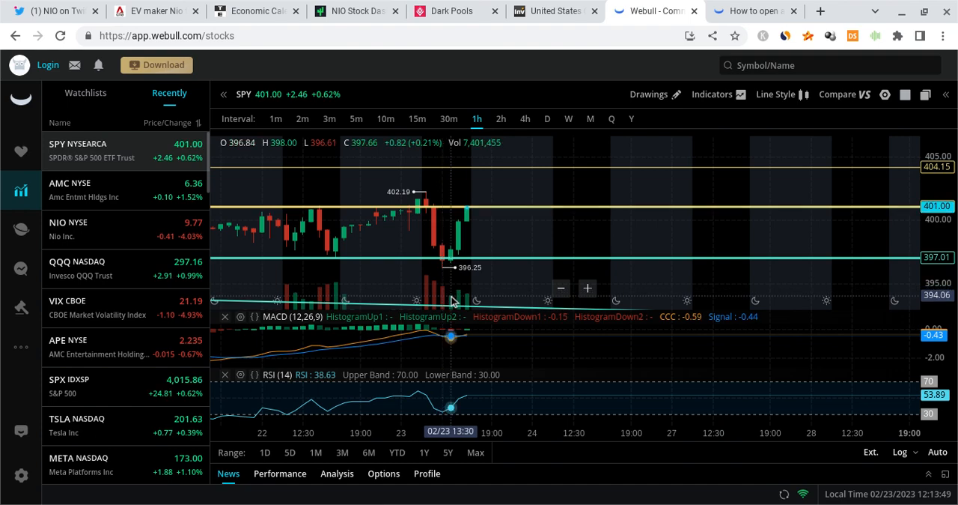
pyautogui.moveTo(326, 352)
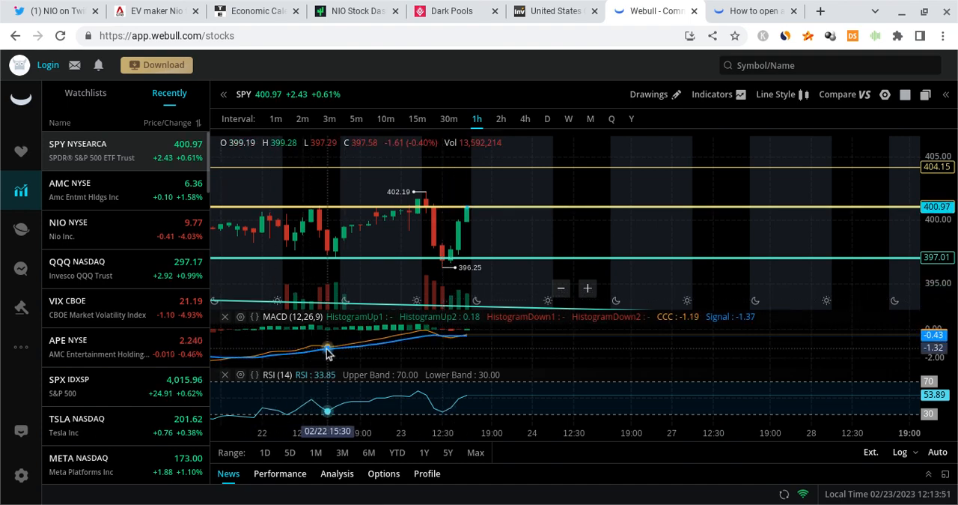
pyautogui.moveTo(539, 247)
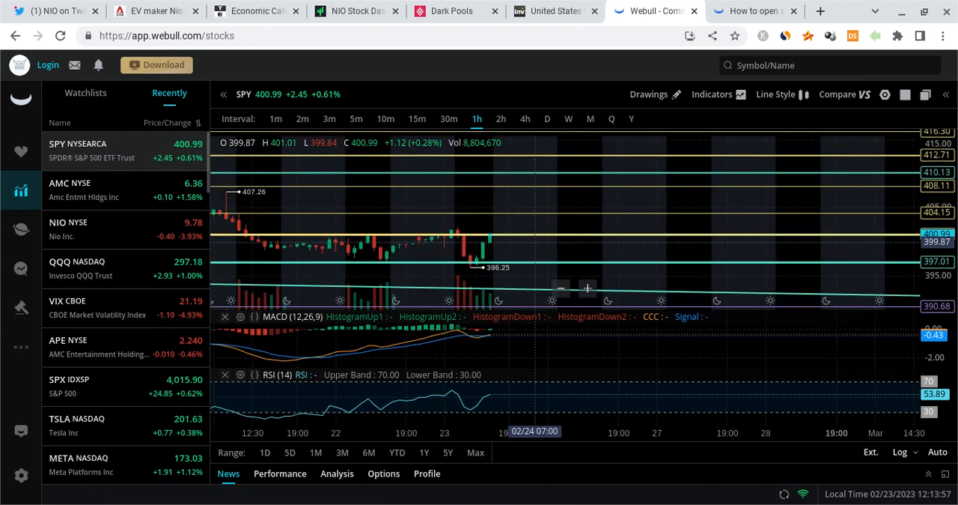
pyautogui.moveTo(502, 414)
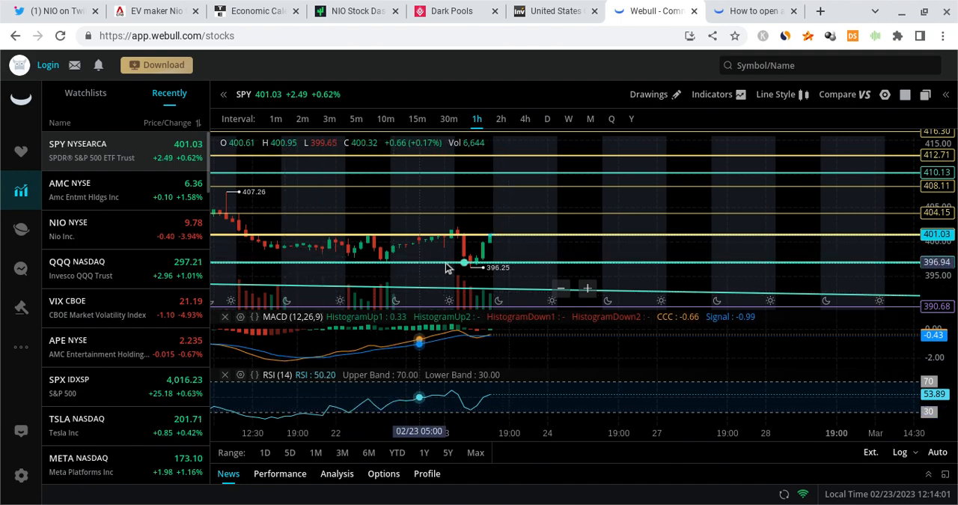
pyautogui.moveTo(509, 224)
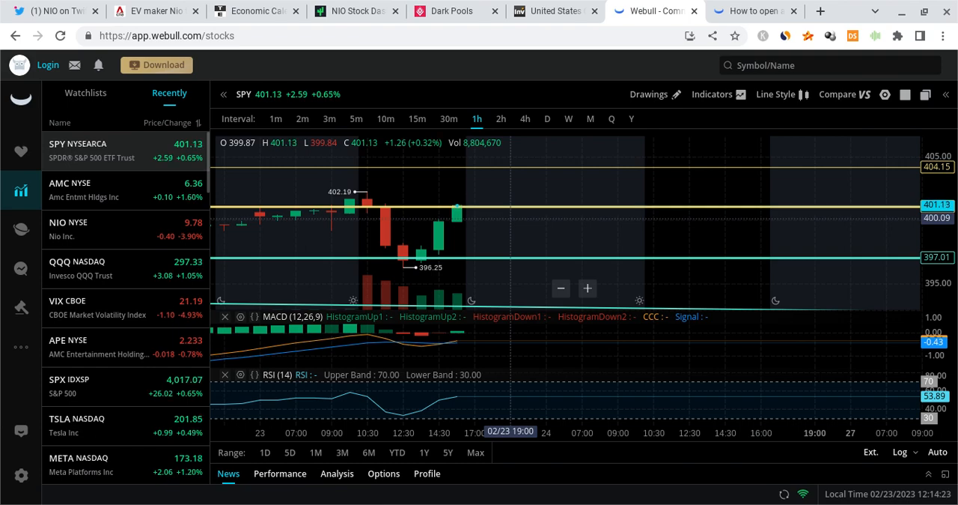
pyautogui.moveTo(439, 150)
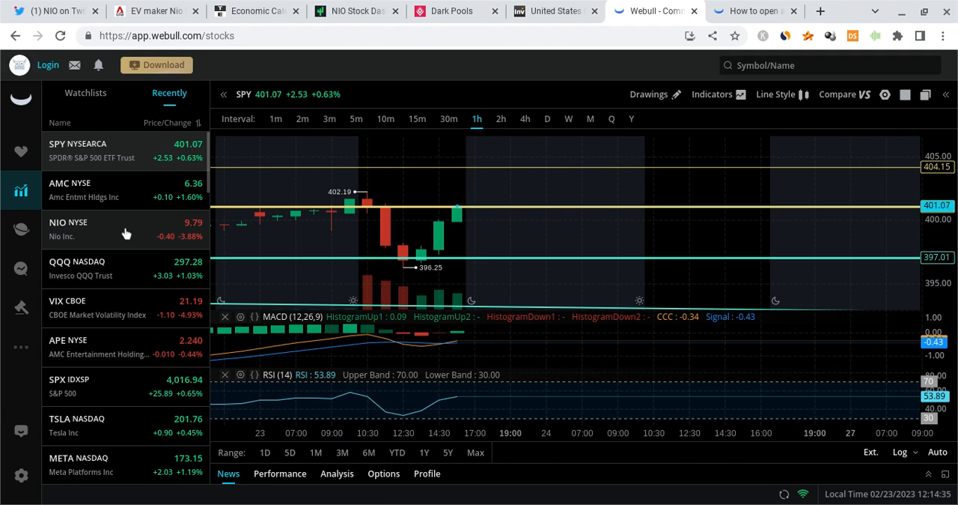
pyautogui.click(68, 228)
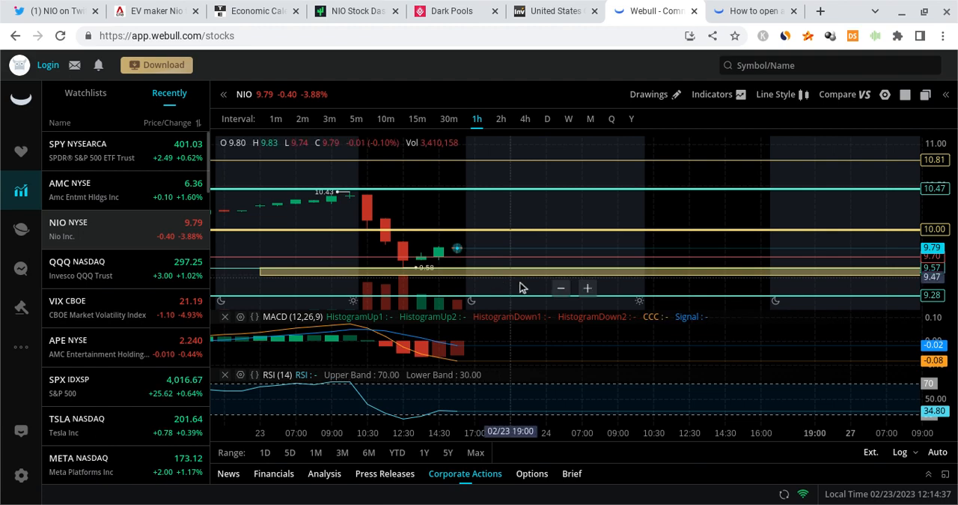
pyautogui.moveTo(480, 288)
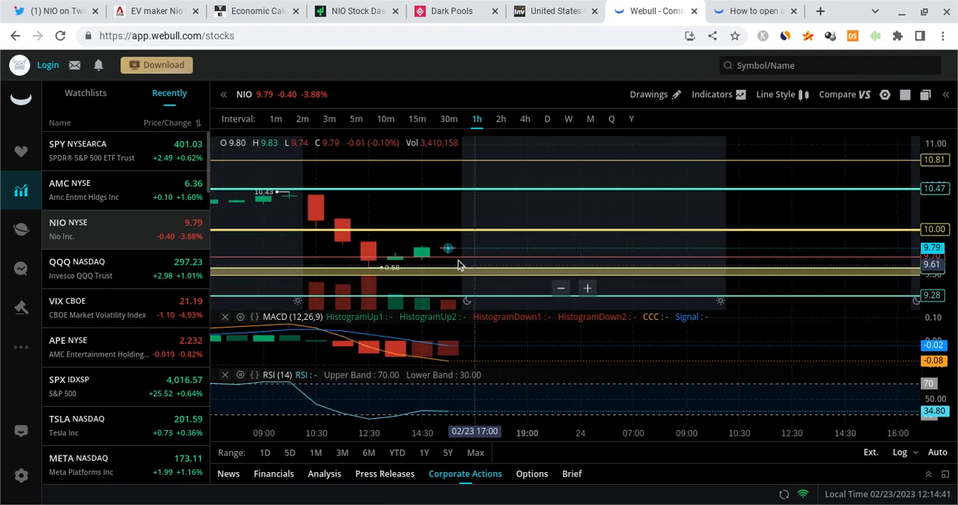
pyautogui.moveTo(447, 247)
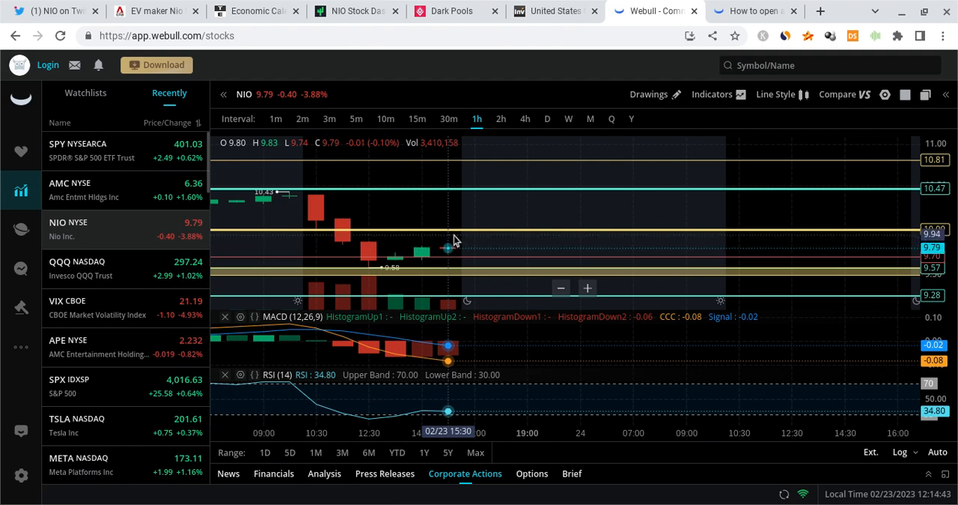
pyautogui.moveTo(460, 217)
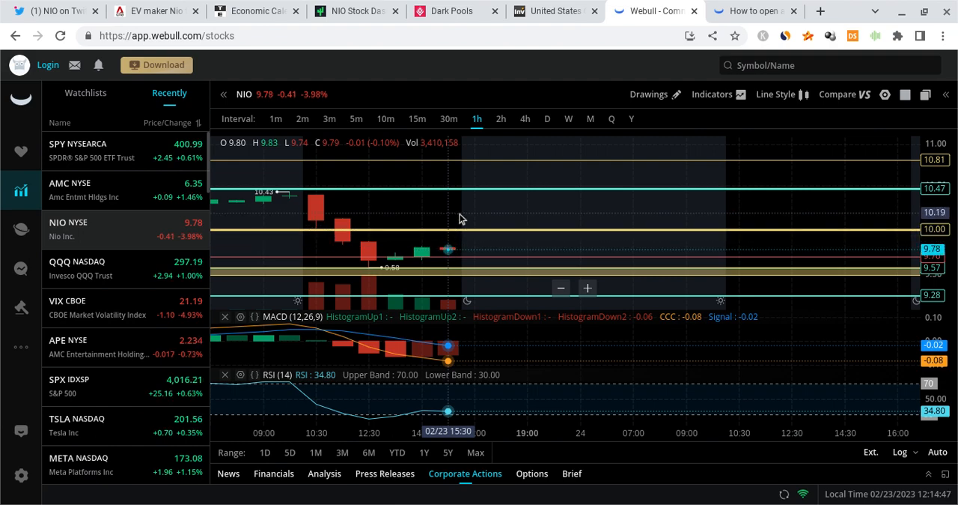
pyautogui.moveTo(460, 388)
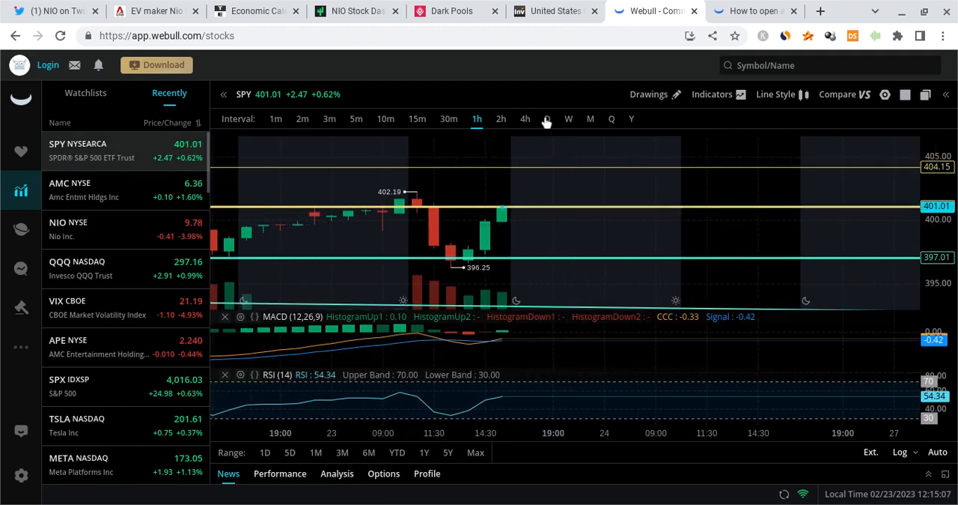
# - Review SPY on daily candles, then show NIO on the 1-hour chart
pyautogui.click(547, 118)
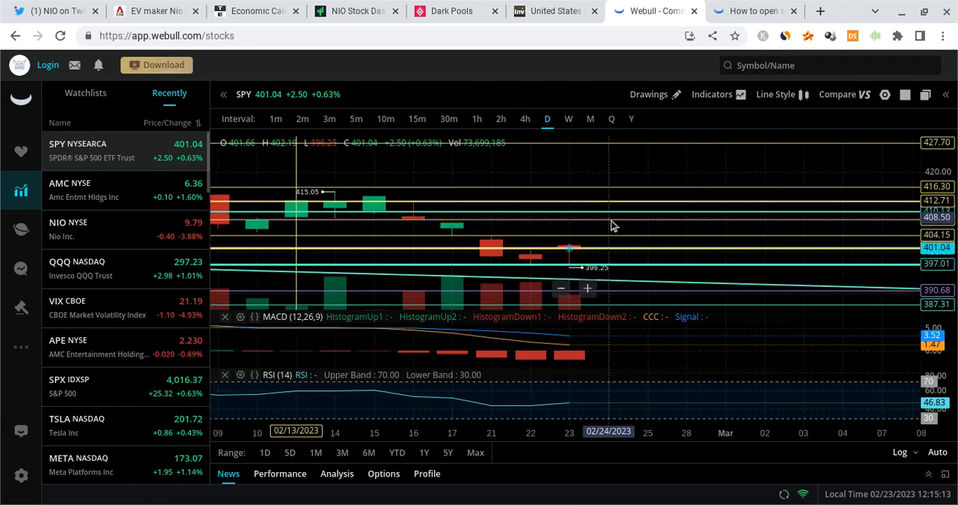
pyautogui.moveTo(598, 237)
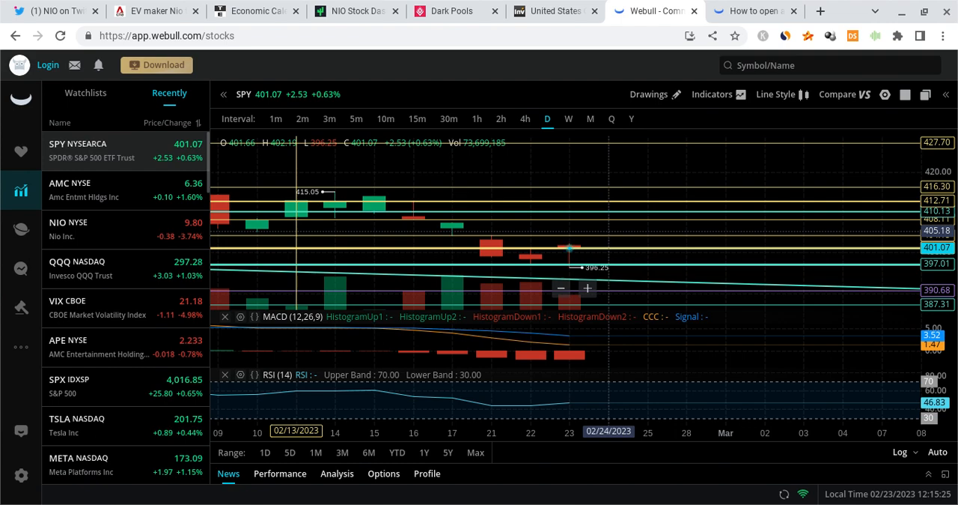
pyautogui.moveTo(757, 347)
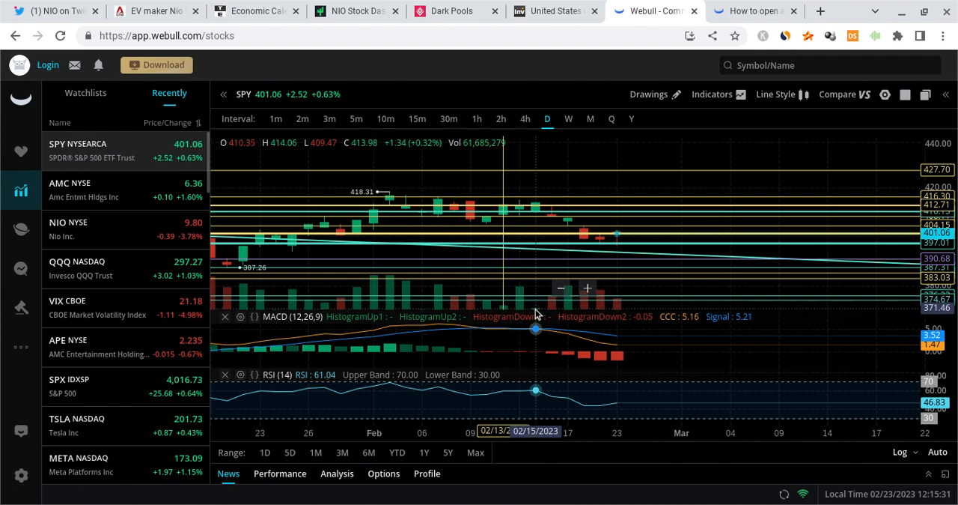
pyautogui.moveTo(627, 346)
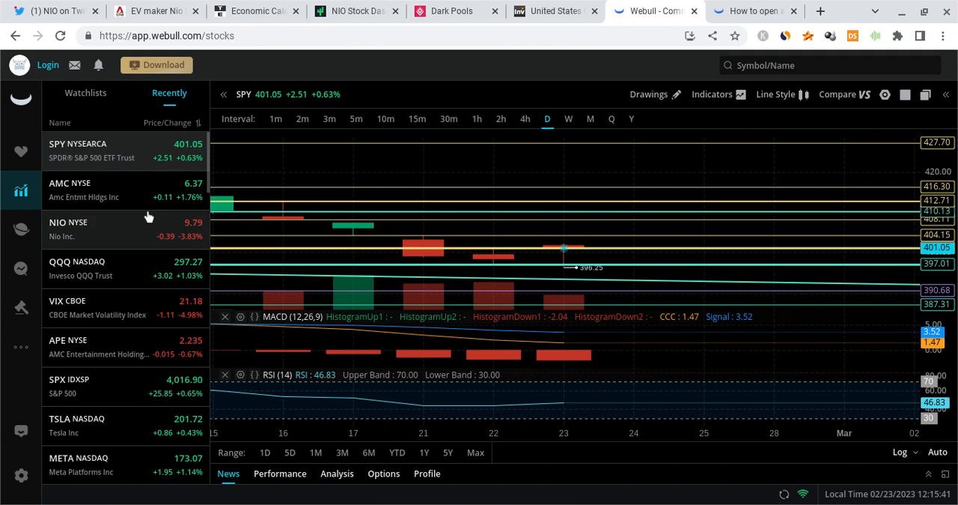
pyautogui.click(68, 228)
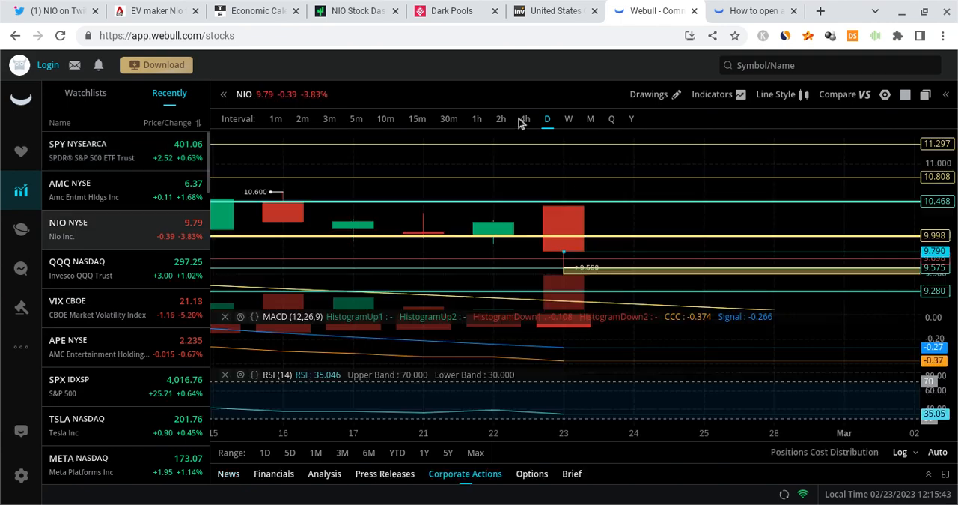
pyautogui.click(476, 119)
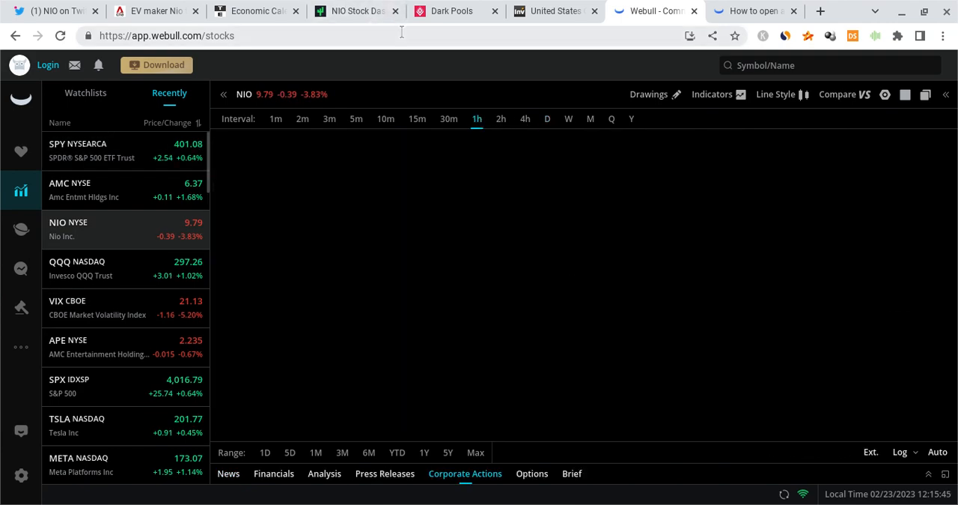